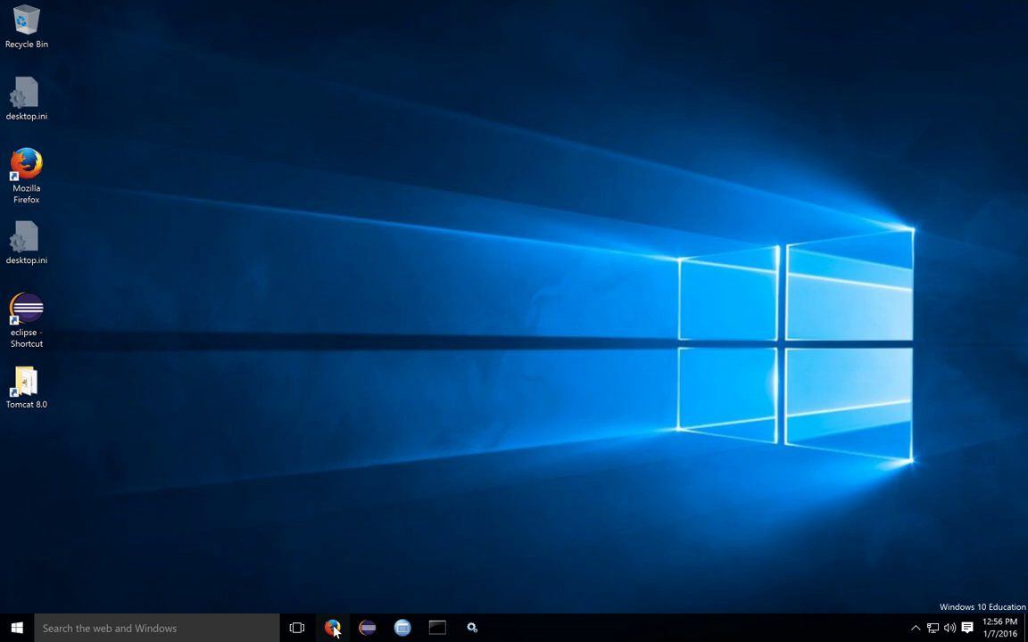
# Search Google in Firefox for 'mysql download' and open the MySQL Community Downloads result
pyautogui.click(333, 628)
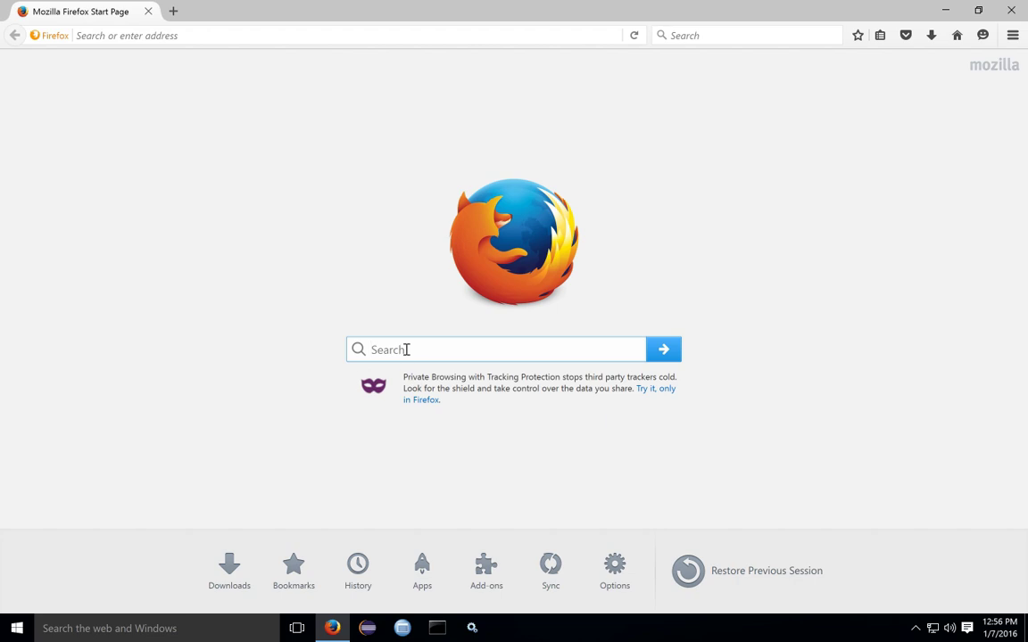
pyautogui.write('mysql')
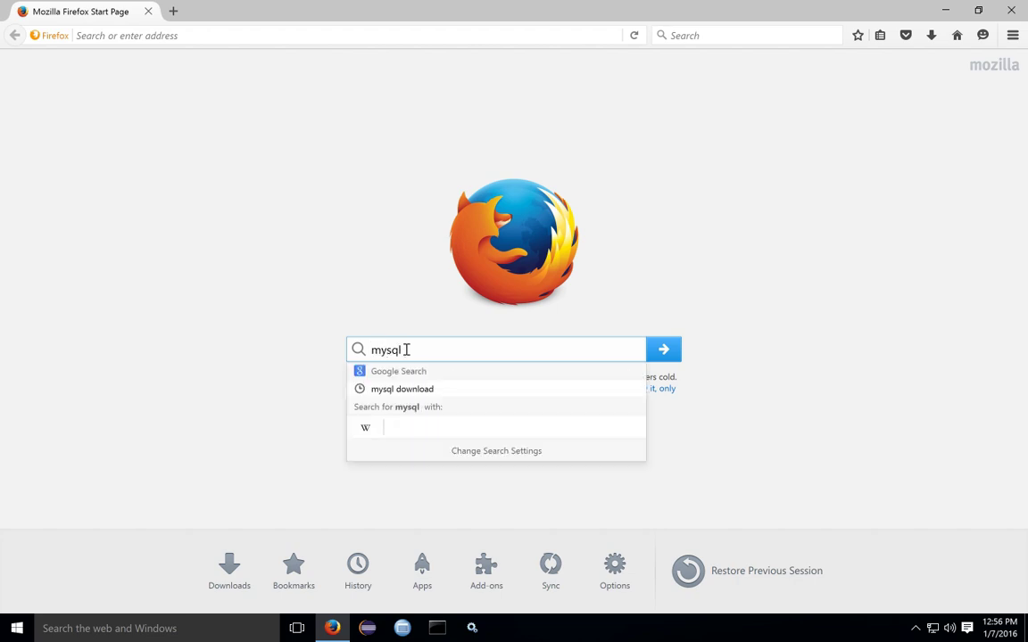
pyautogui.click(401, 389)
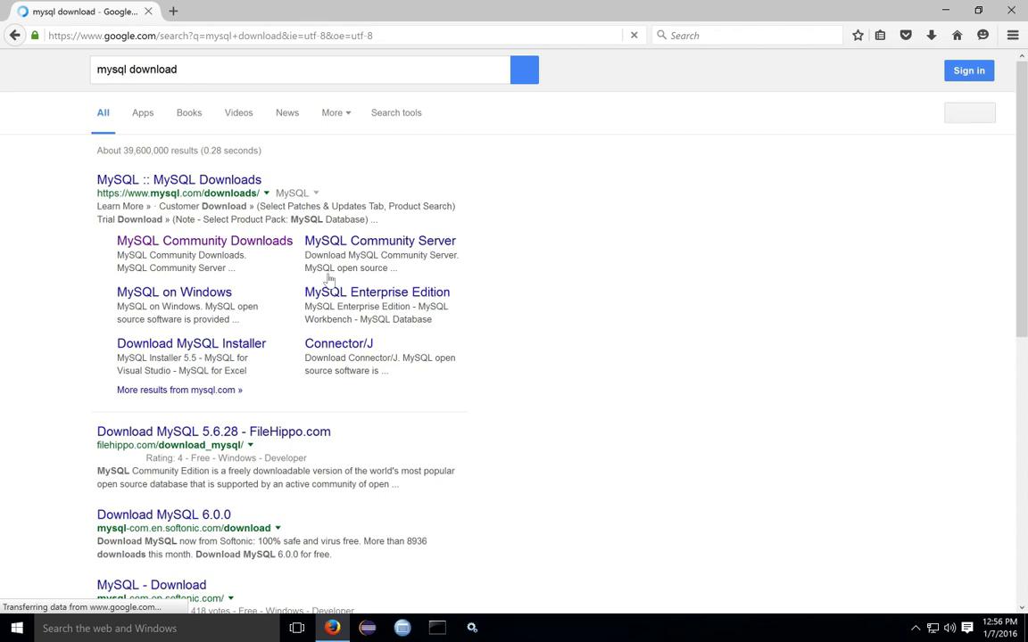
pyautogui.click(204, 240)
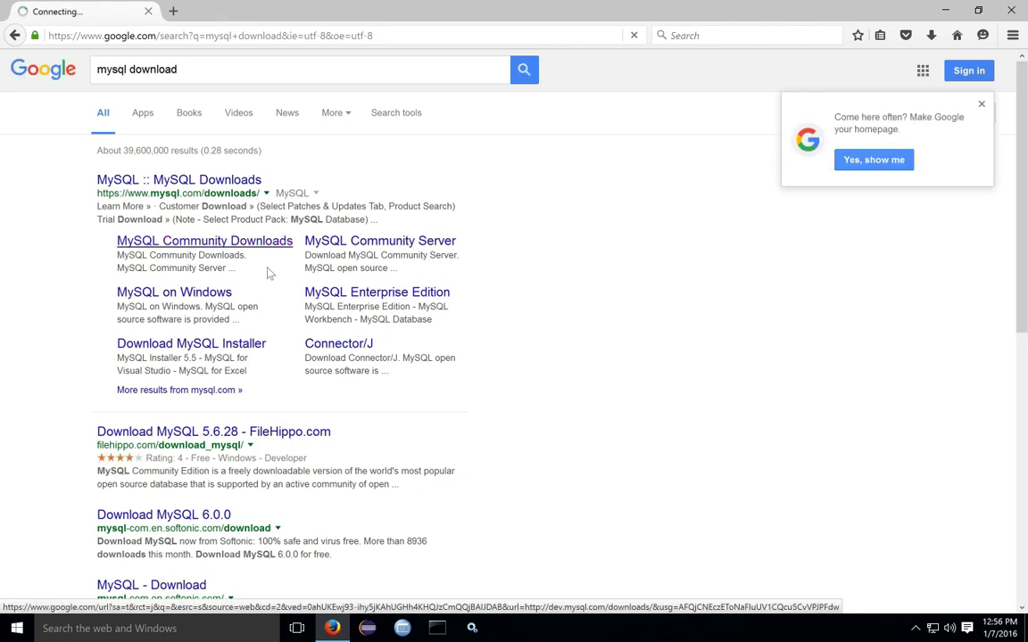
pyautogui.click(204, 240)
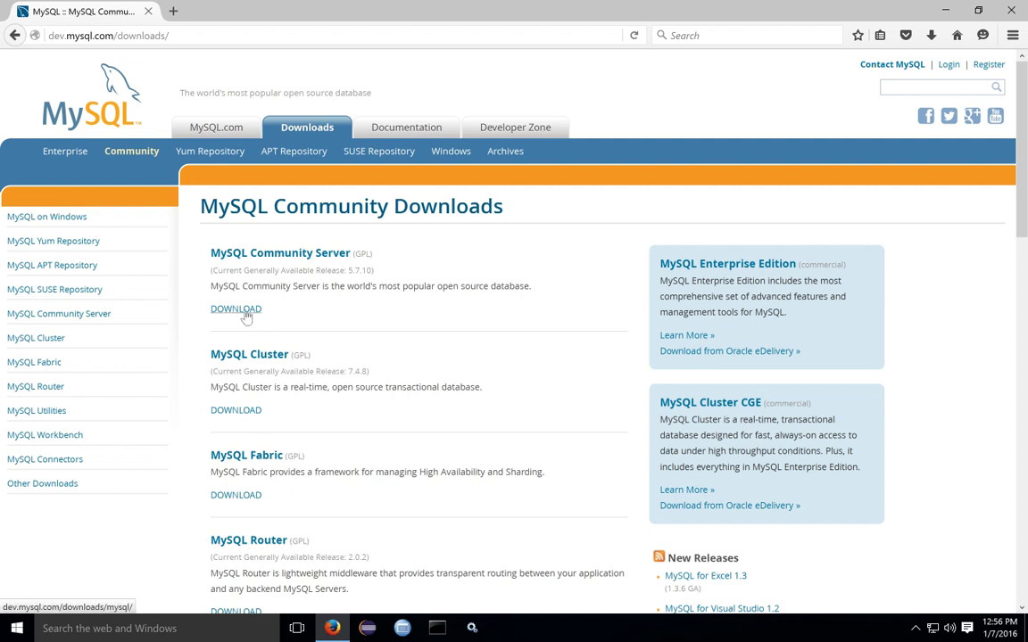
# Go to the MySQL Community Server download page and scroll to the Windows releases
pyautogui.click(236, 309)
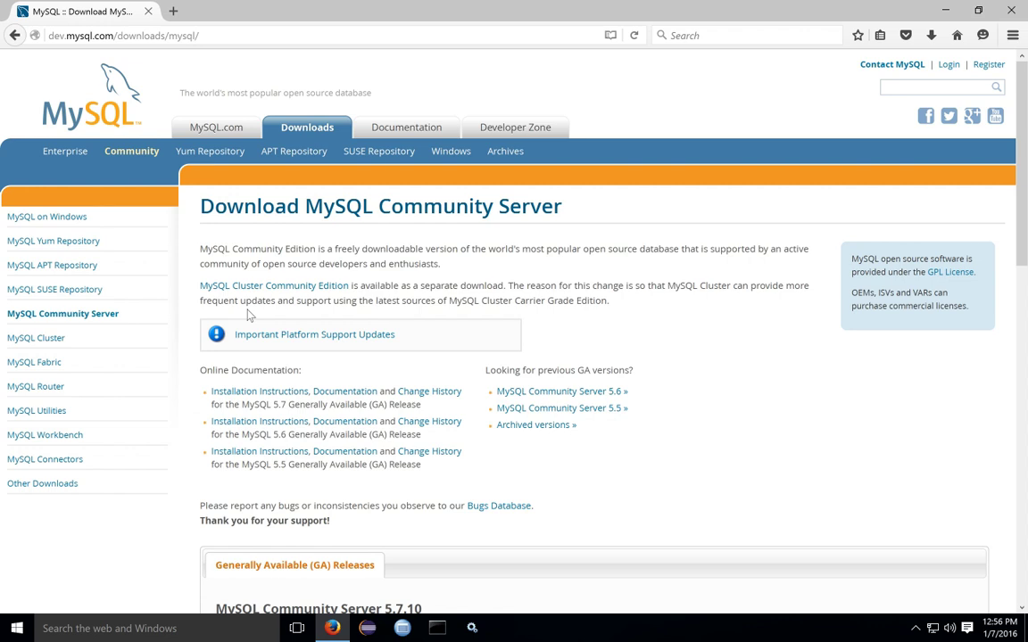
pyautogui.scroll(-3)
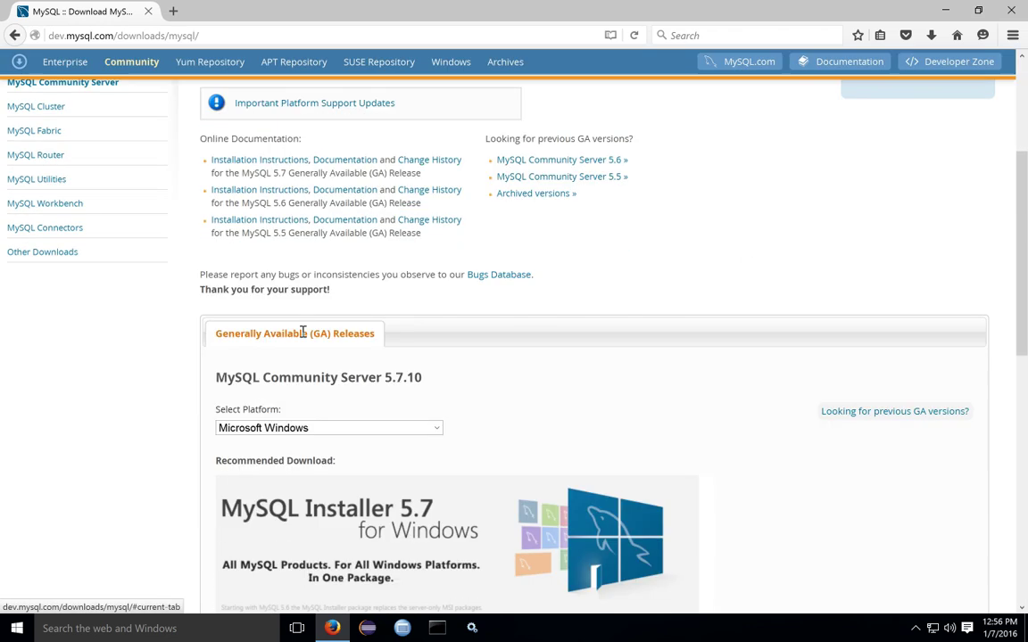
pyautogui.scroll(-3)
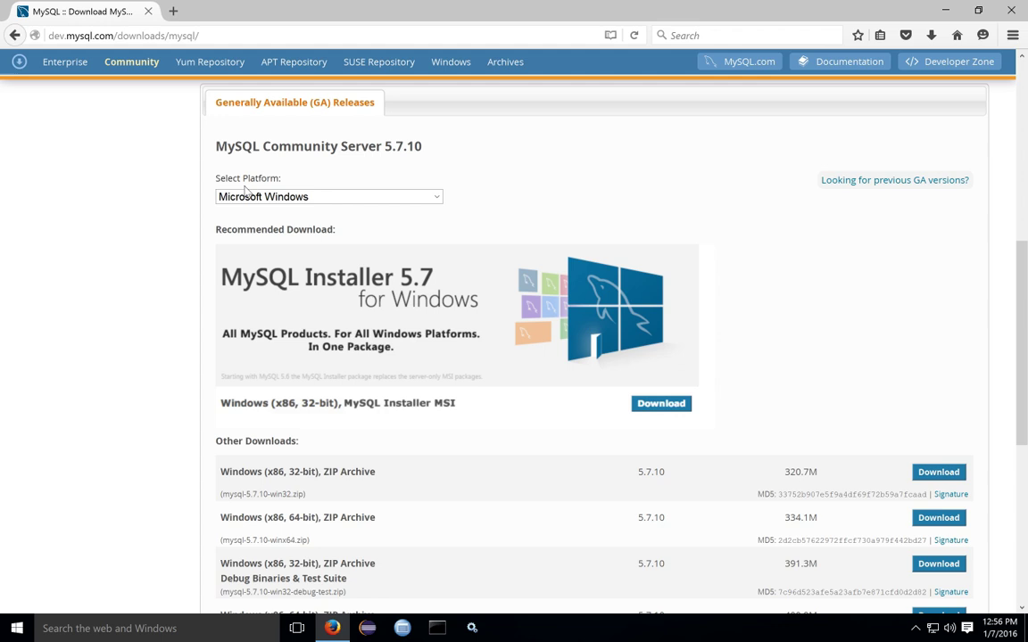
pyautogui.moveTo(398, 420)
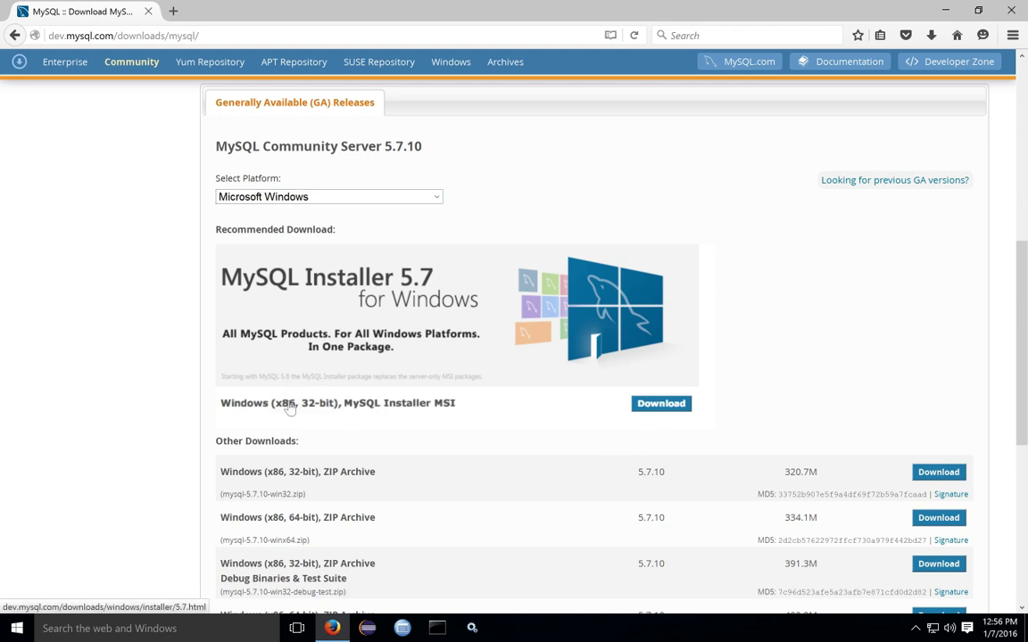
pyautogui.moveTo(357, 417)
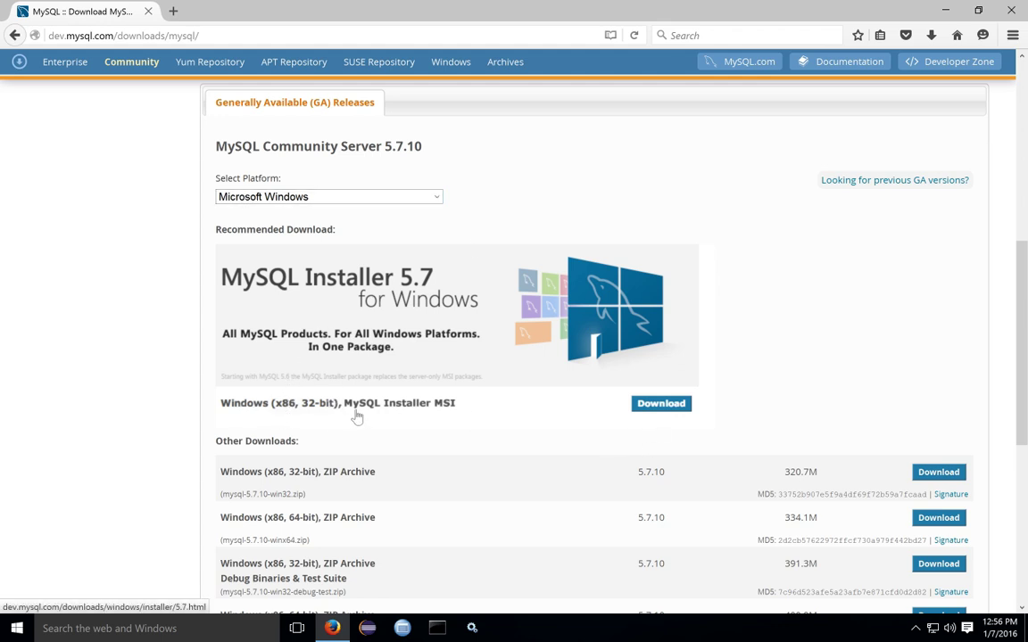
pyautogui.moveTo(332, 412)
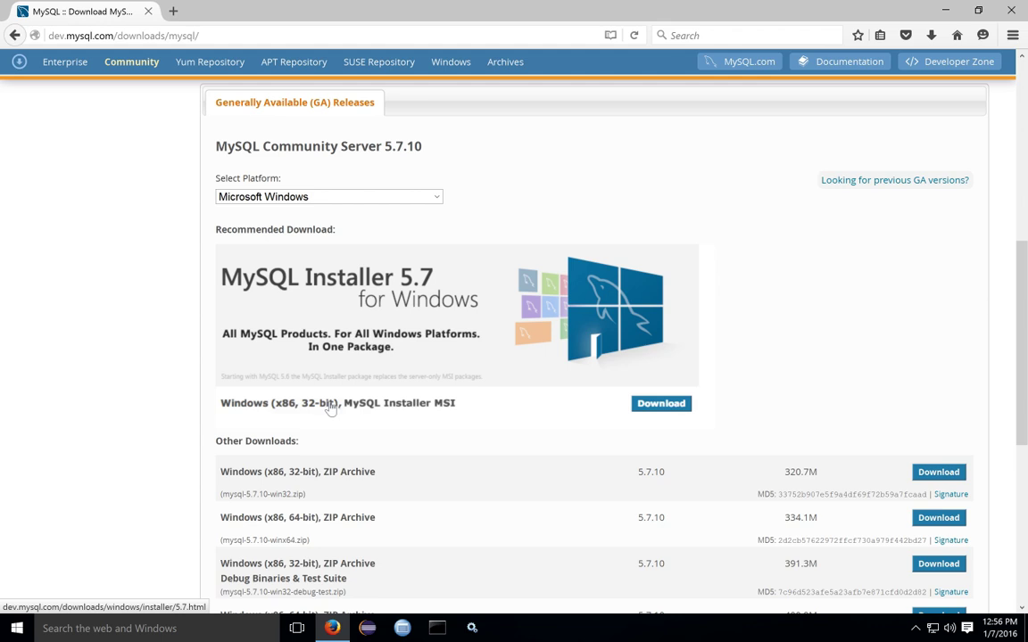
pyautogui.moveTo(821, 460)
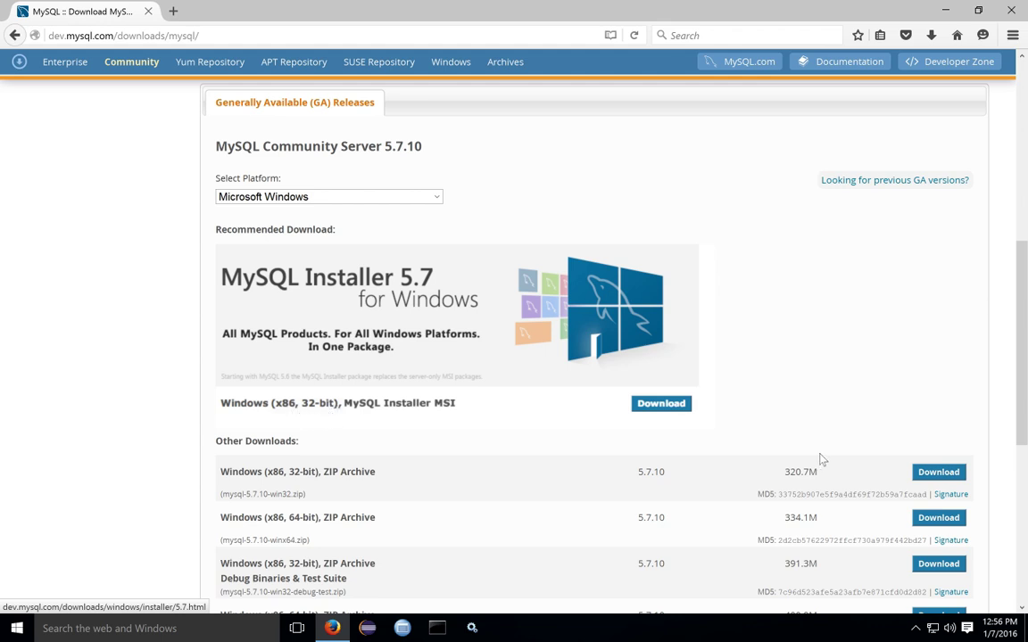
pyautogui.moveTo(279, 417)
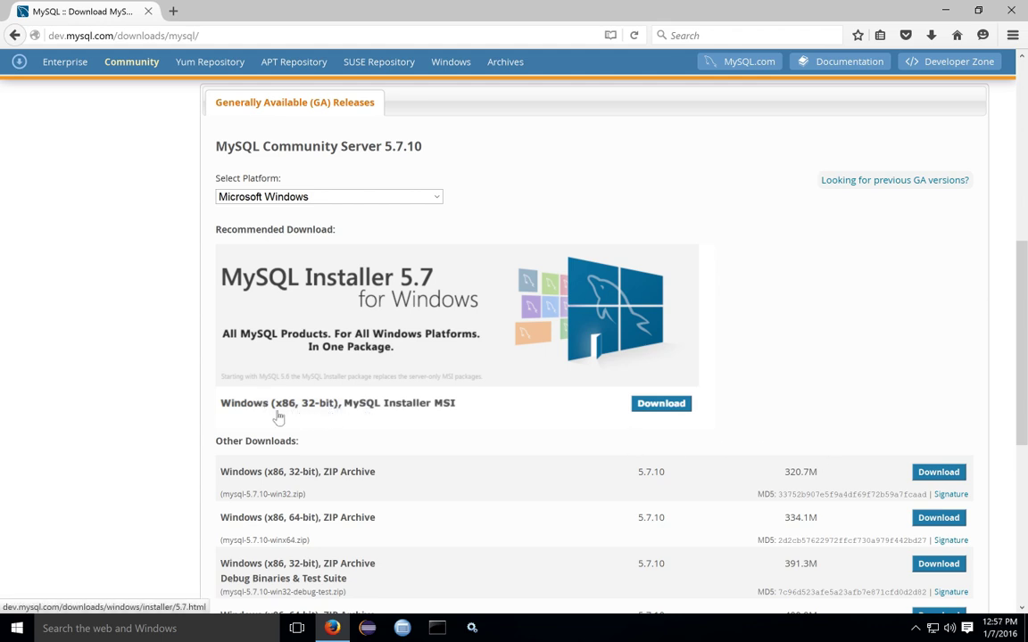
pyautogui.moveTo(310, 407)
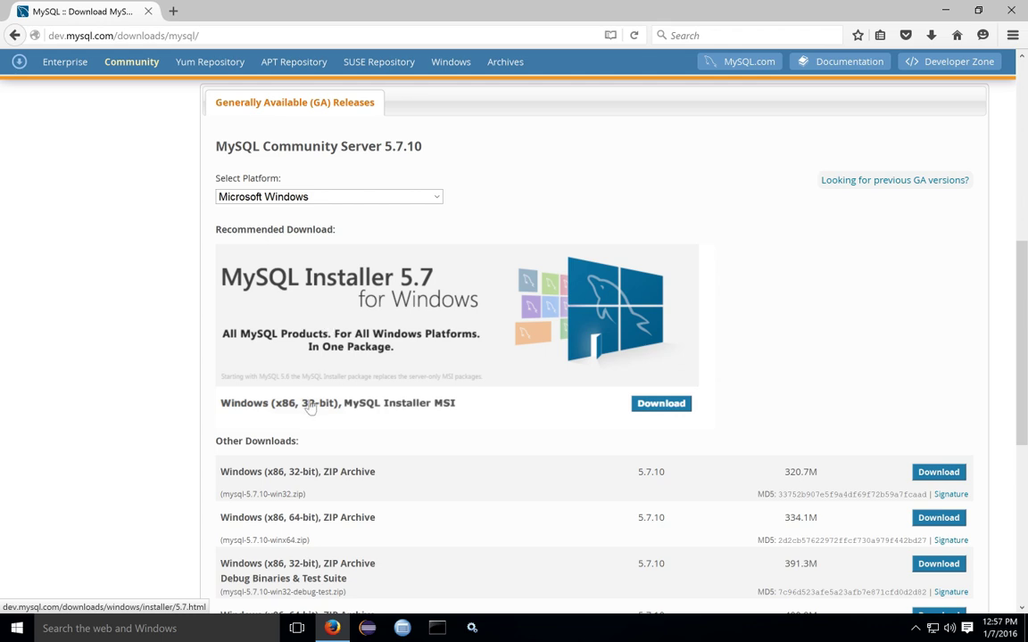
# Follow the MySQL Installer 5.7 for Windows banner to the installer downloads page
pyautogui.click(337, 402)
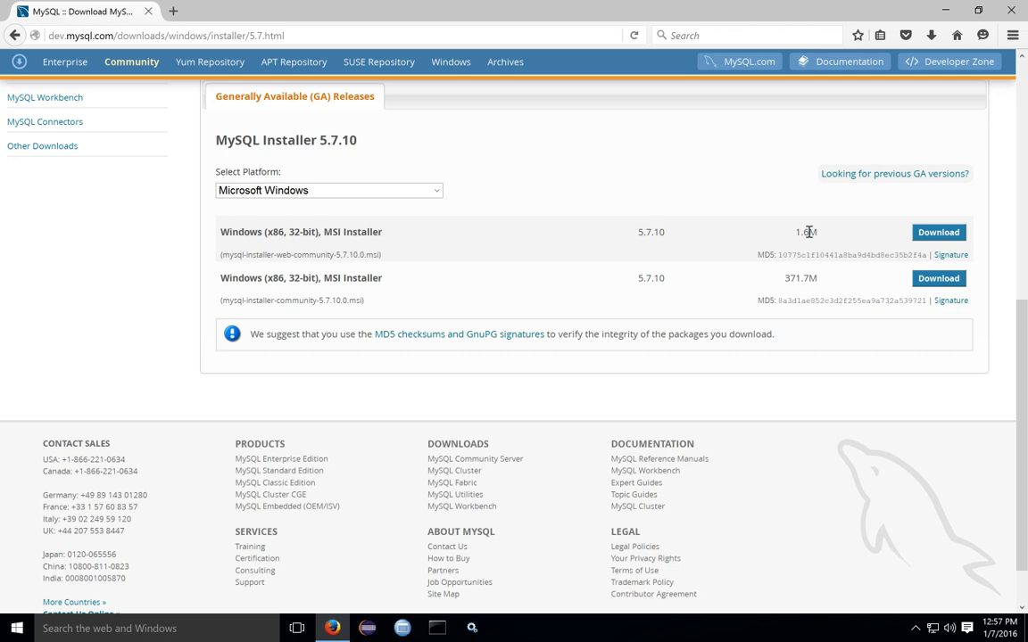
pyautogui.moveTo(284, 274)
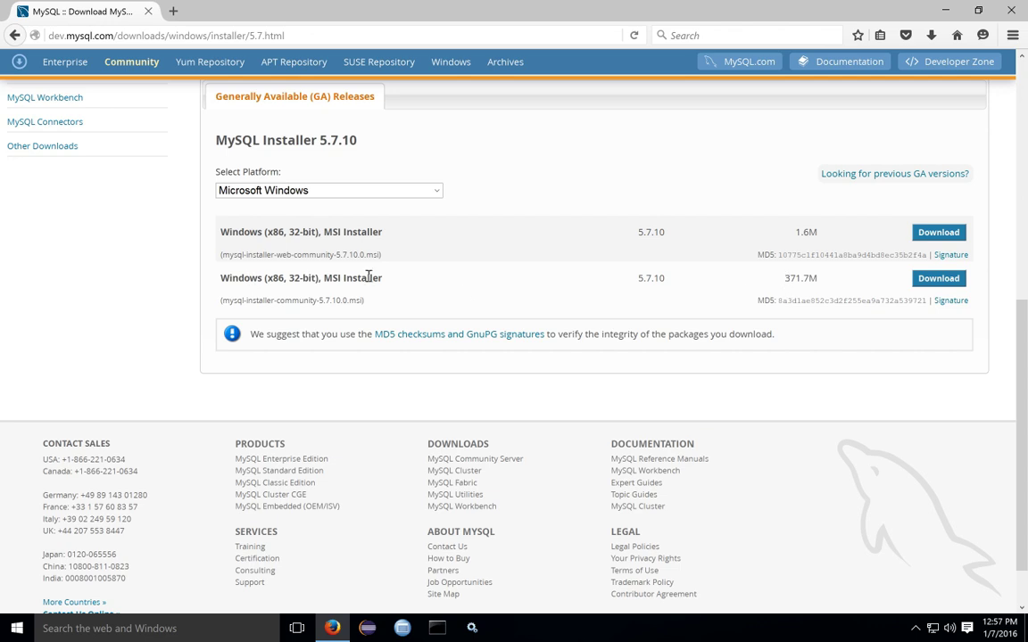
pyautogui.moveTo(808, 276)
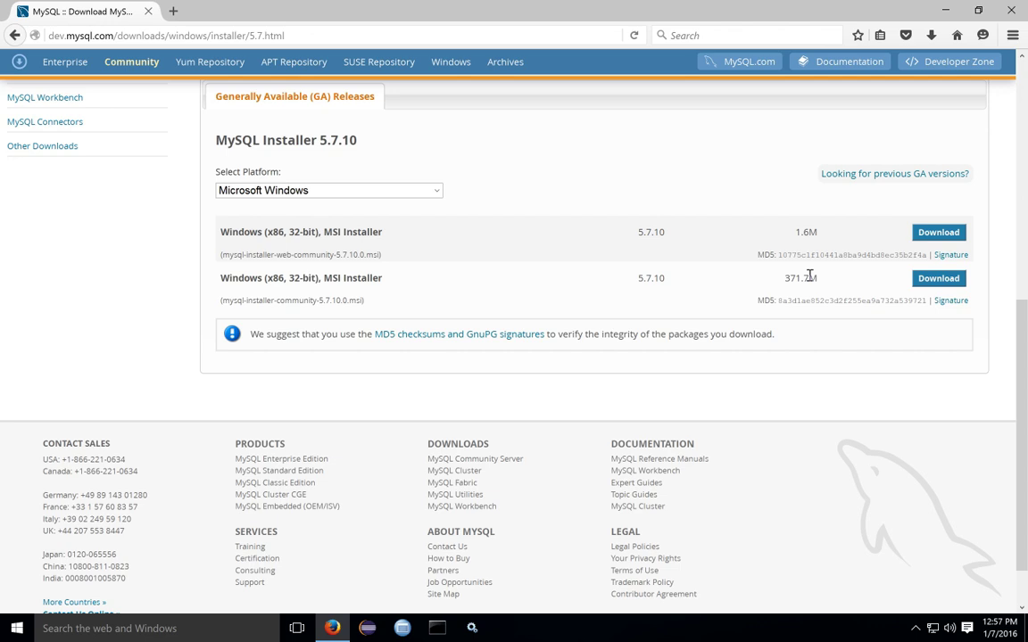
pyautogui.moveTo(783, 285)
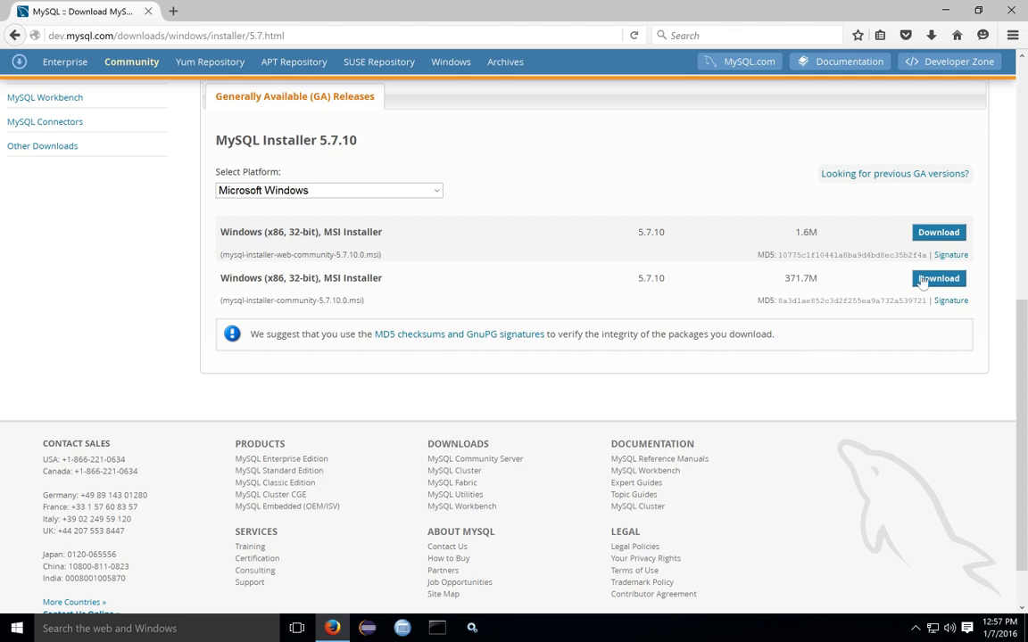
# Download the 371.7M mysql-installer-community-5.7.10.0.msi, skipping the account login
pyautogui.click(938, 277)
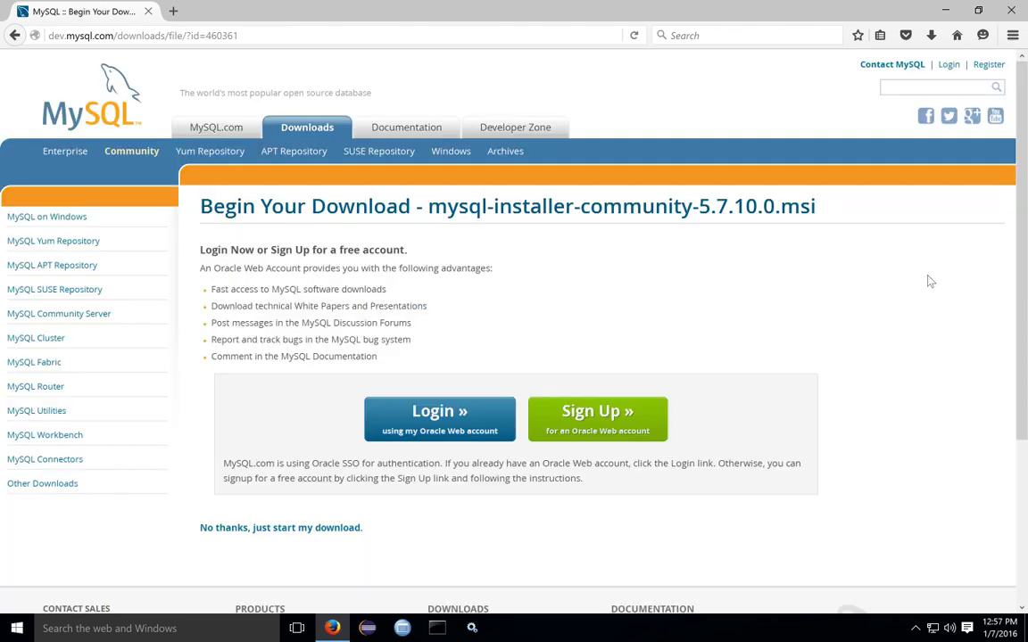
pyautogui.moveTo(538, 425)
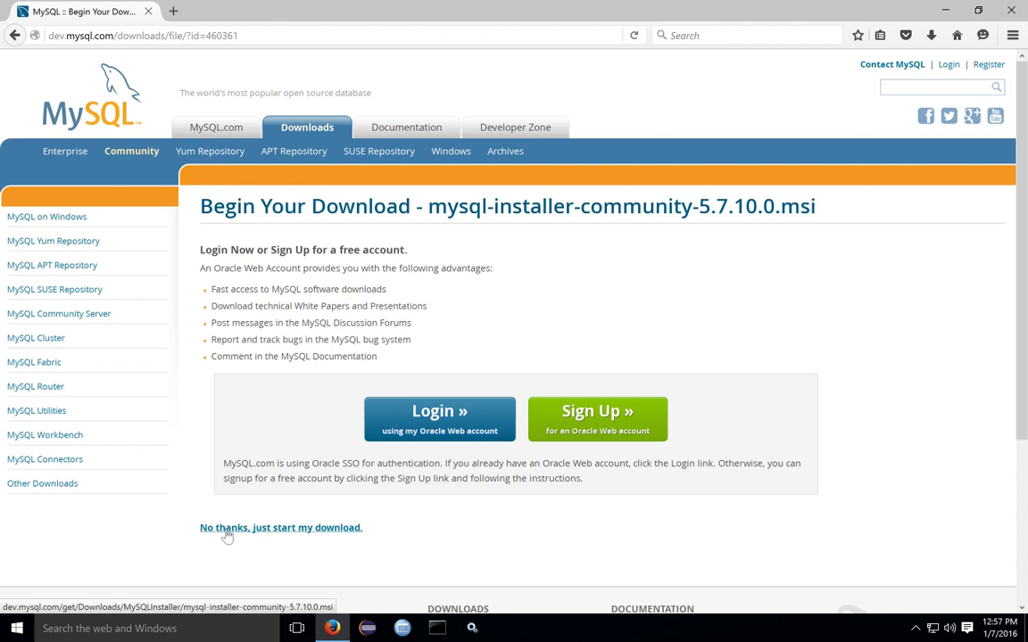
pyautogui.moveTo(240, 537)
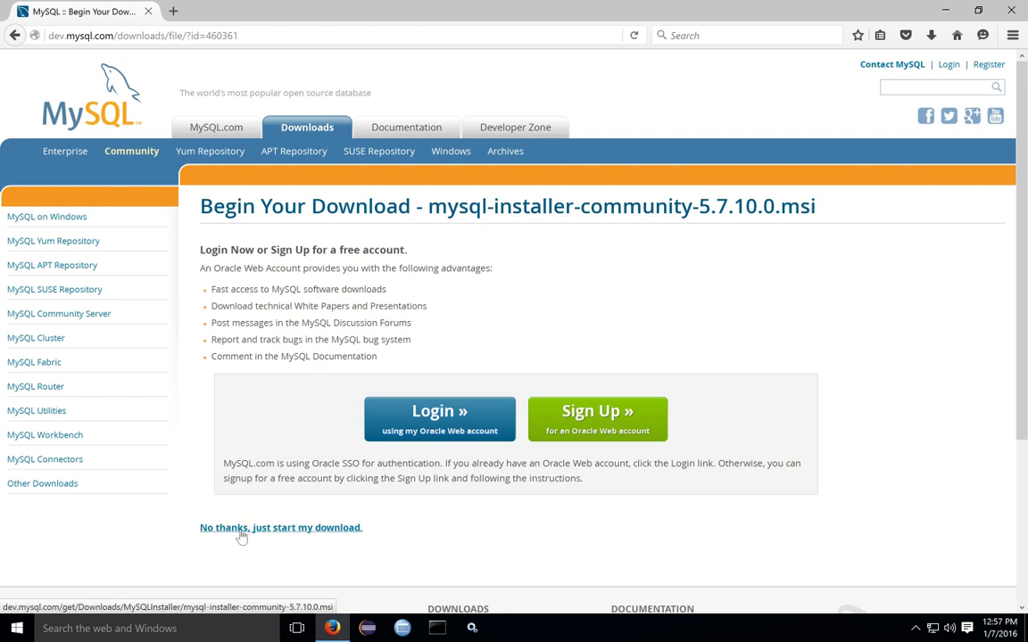
pyautogui.moveTo(304, 540)
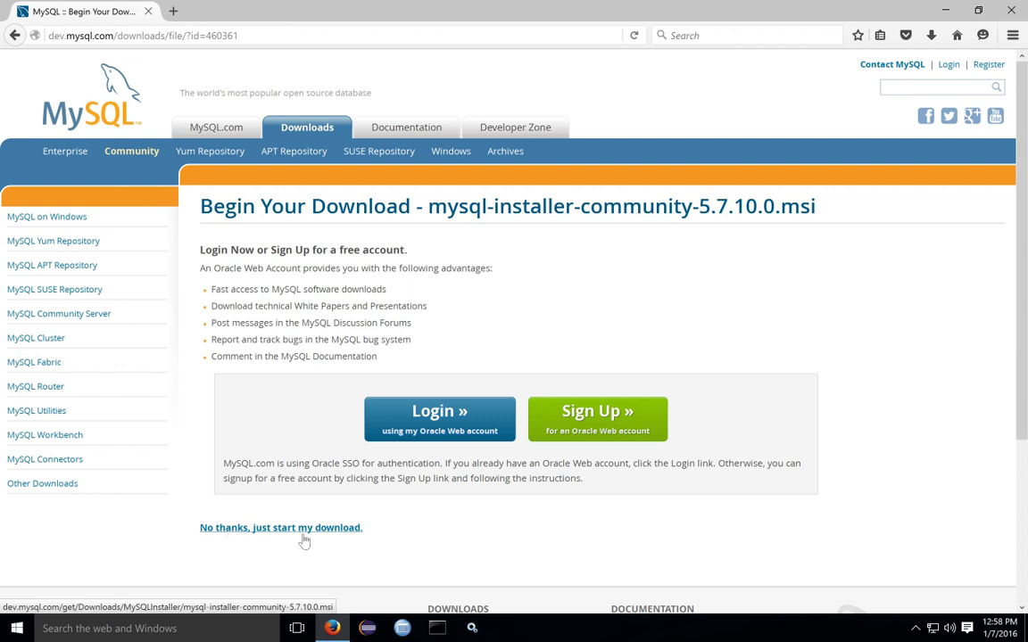
pyautogui.click(280, 527)
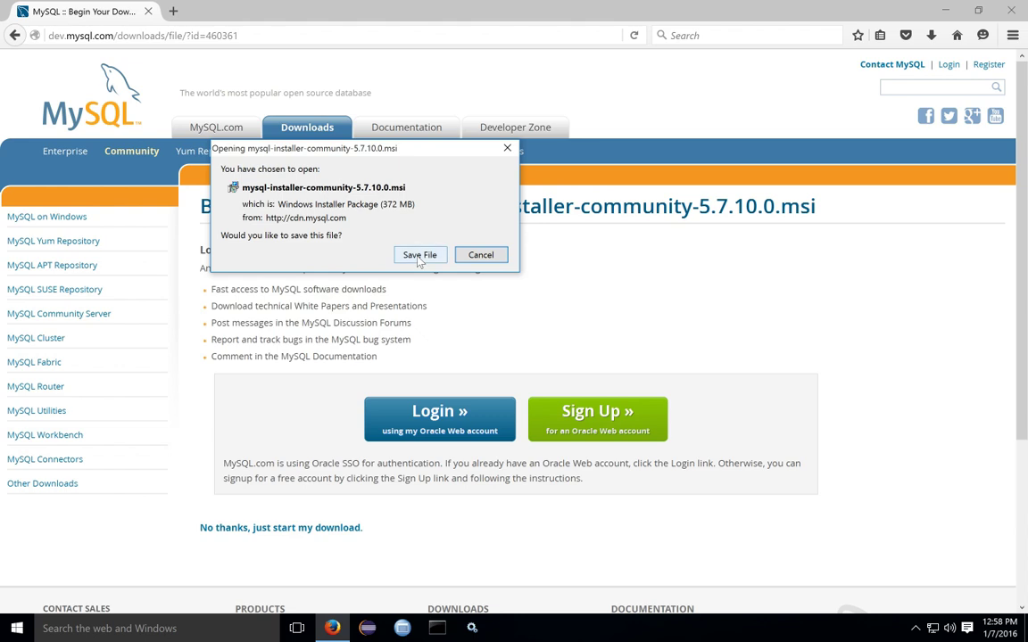
pyautogui.moveTo(424, 258)
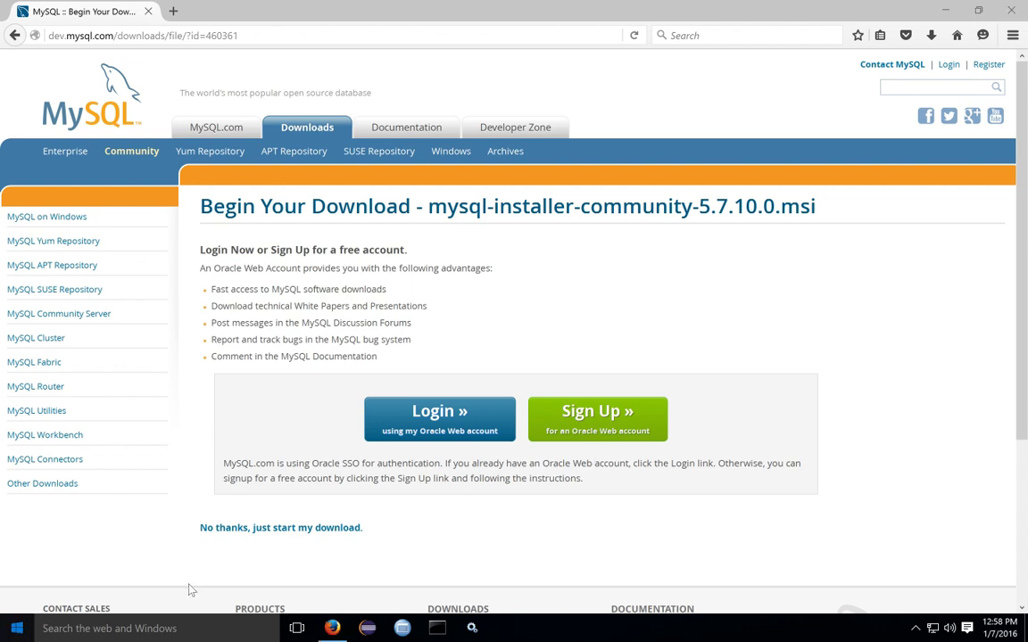
# Run mysql-installer-community-5.7.10.0.msi from the Downloads folder, accepting the security warning
pyautogui.click(16, 629)
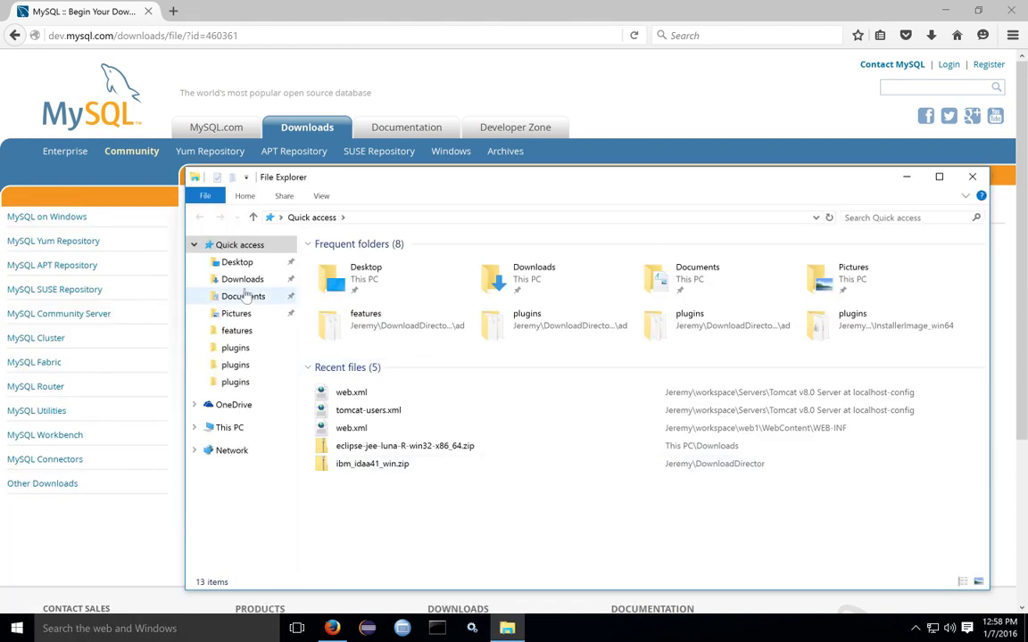
pyautogui.click(242, 279)
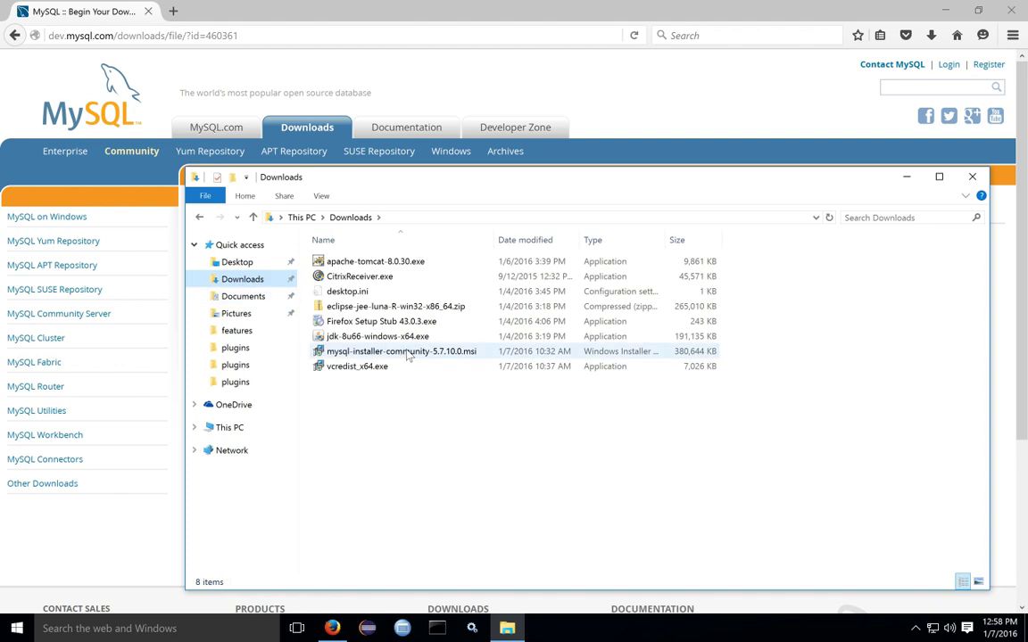
pyautogui.click(401, 350)
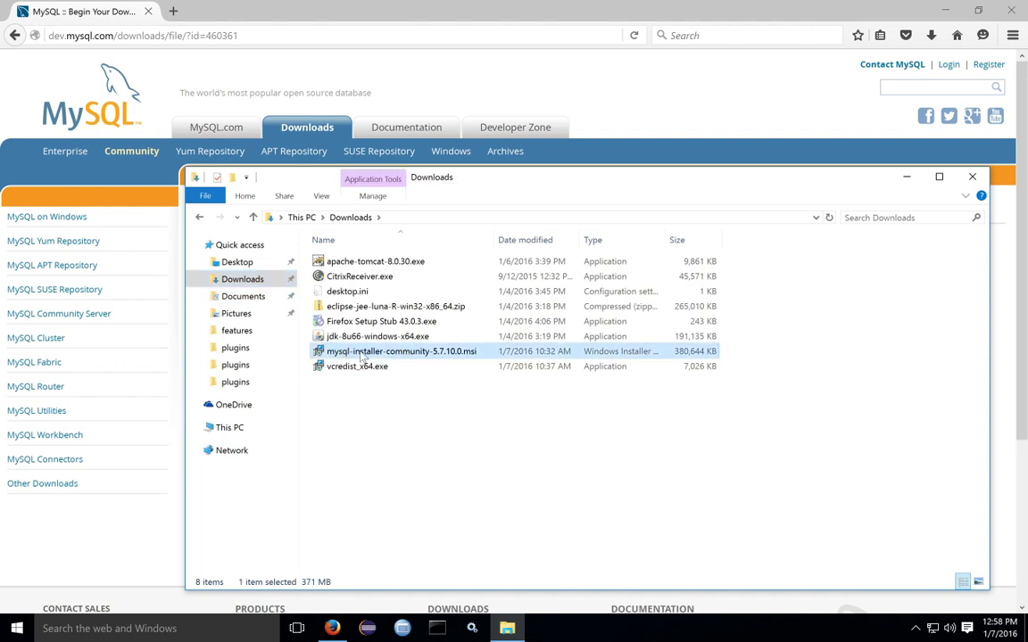
pyautogui.moveTo(421, 354)
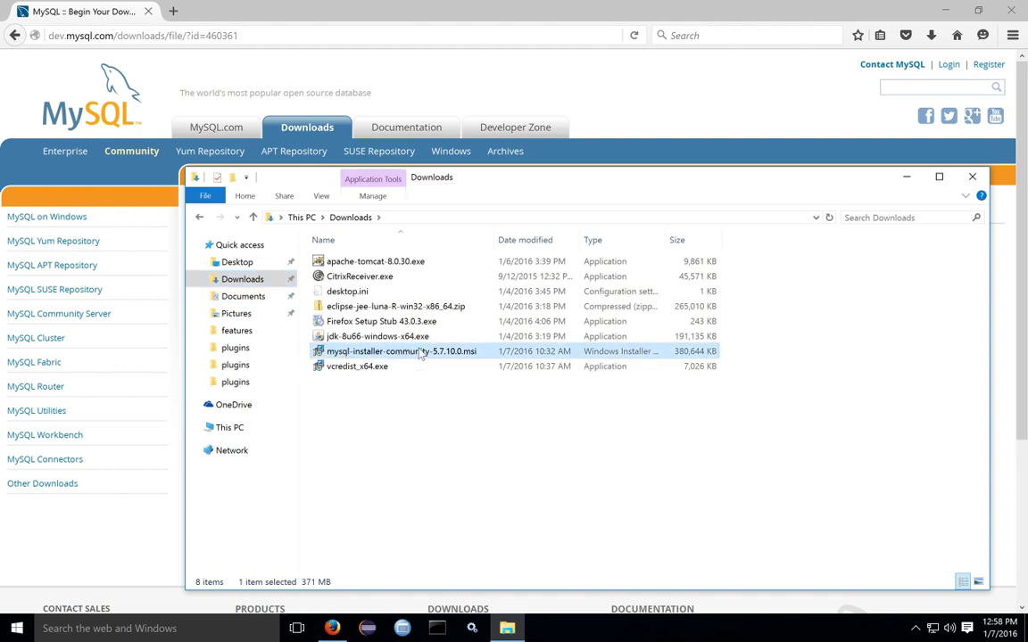
pyautogui.doubleClick(400, 351)
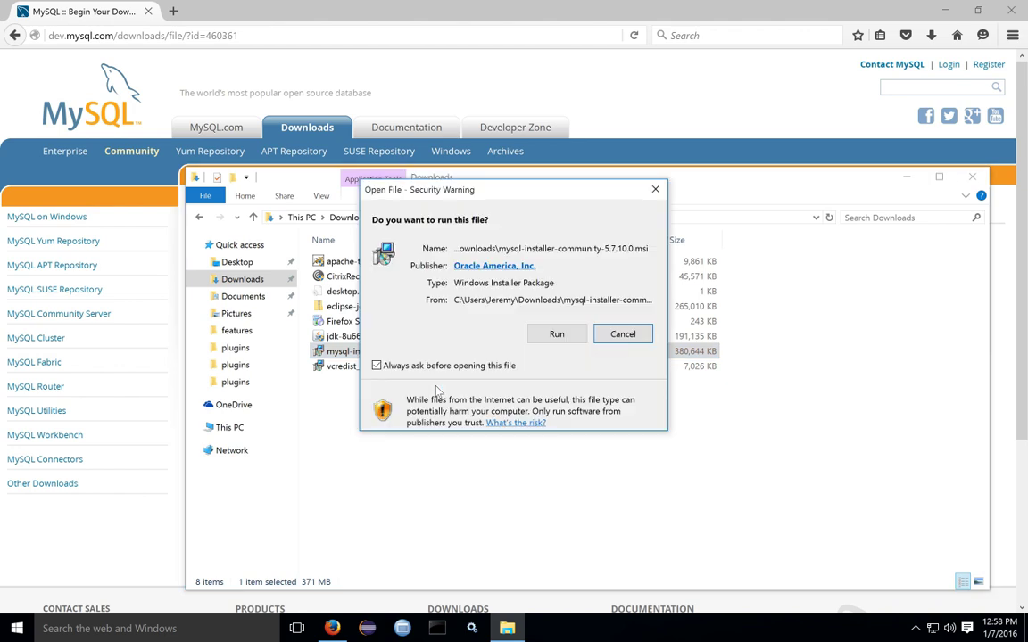
pyautogui.click(557, 333)
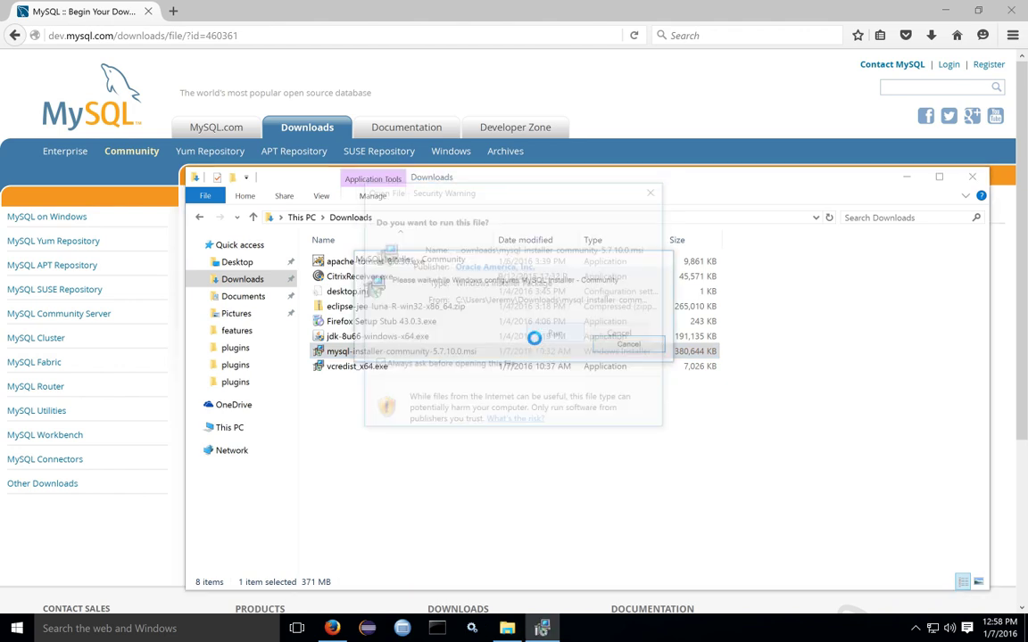
pyautogui.click(557, 334)
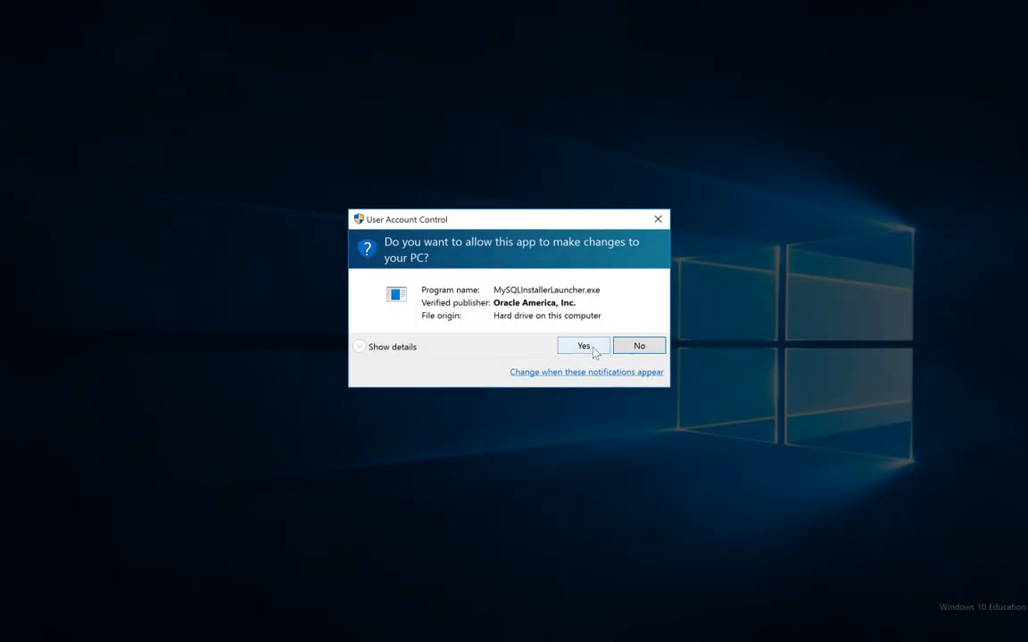
# Allow MySQLInstallerLauncher.exe through User Account Control and select the Custom setup type
pyautogui.click(583, 345)
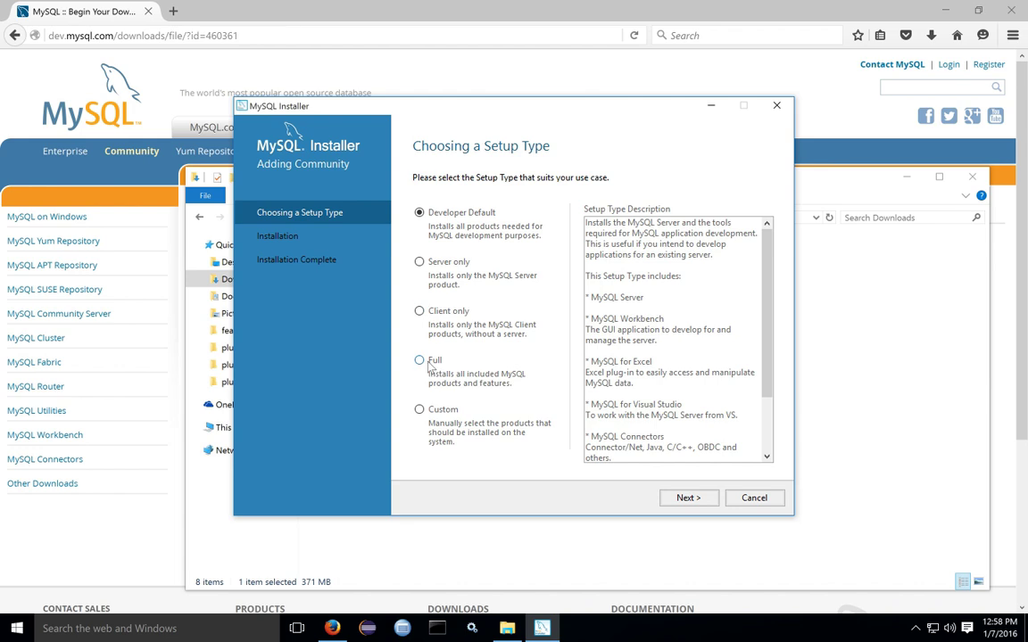
pyautogui.moveTo(421, 261)
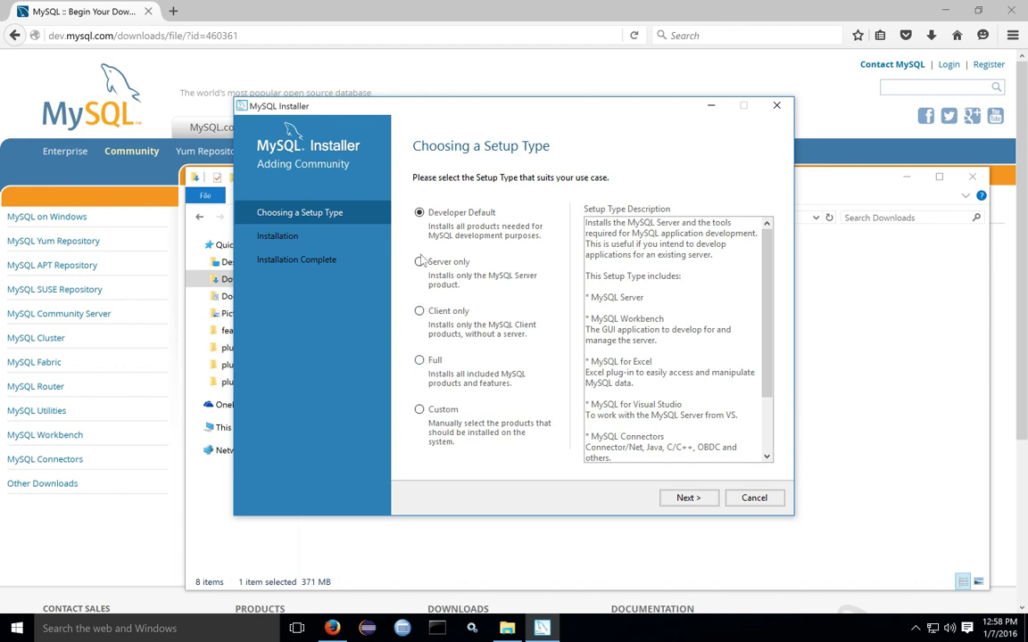
pyautogui.moveTo(426, 348)
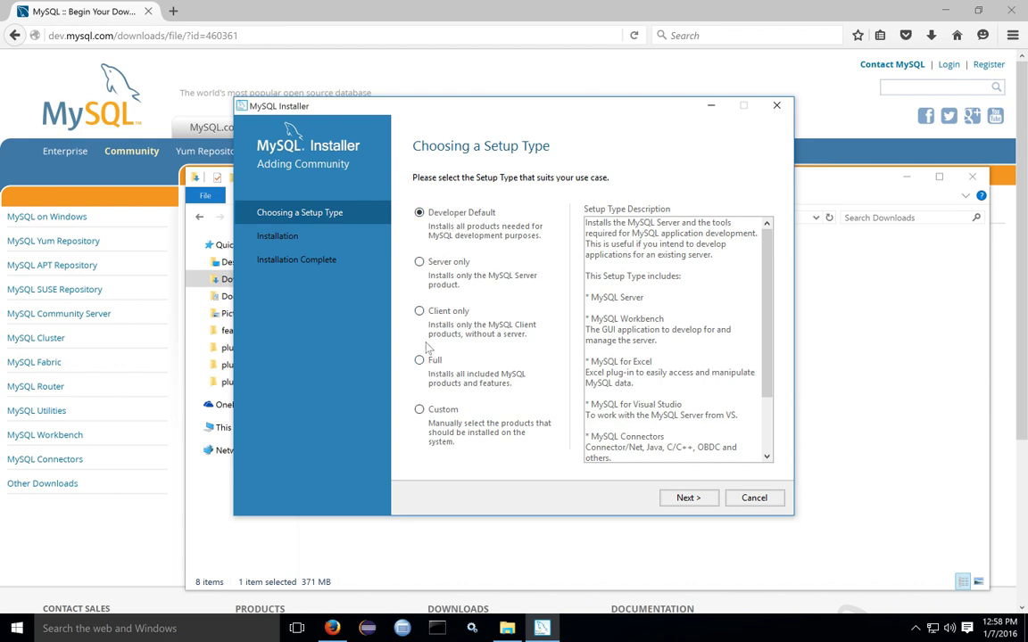
pyautogui.click(420, 408)
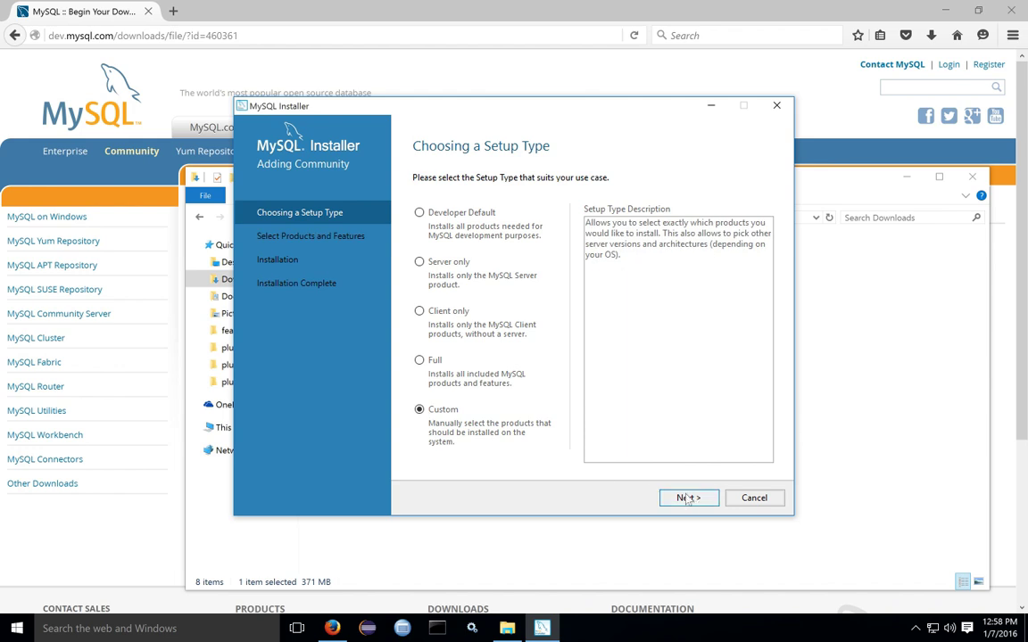
# Go to product selection and pick 64-bit Server 5.7.10 and Workbench 6.3.5
pyautogui.click(688, 498)
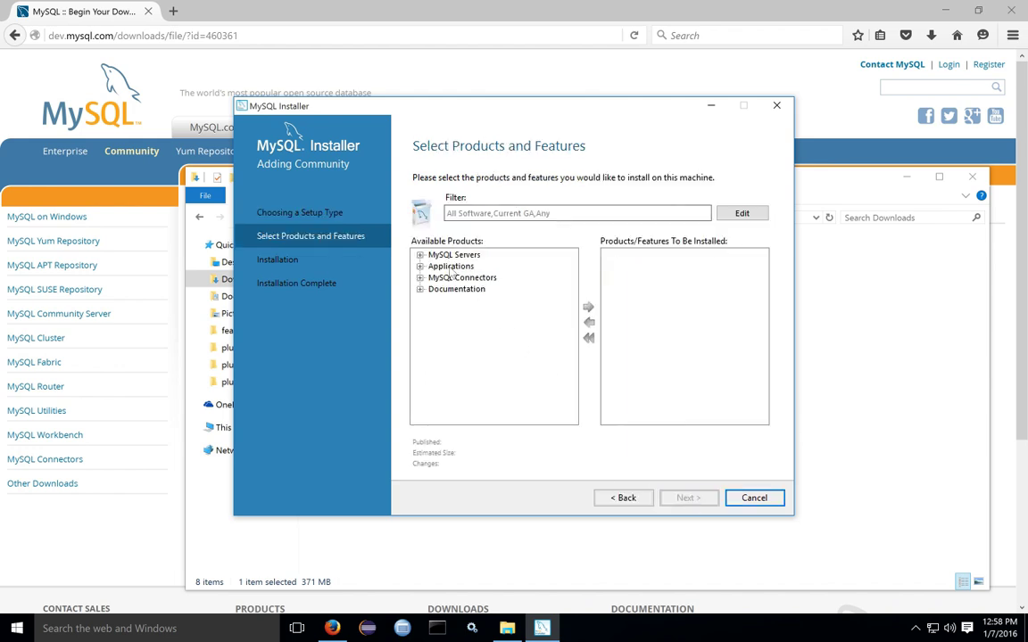
pyautogui.click(421, 254)
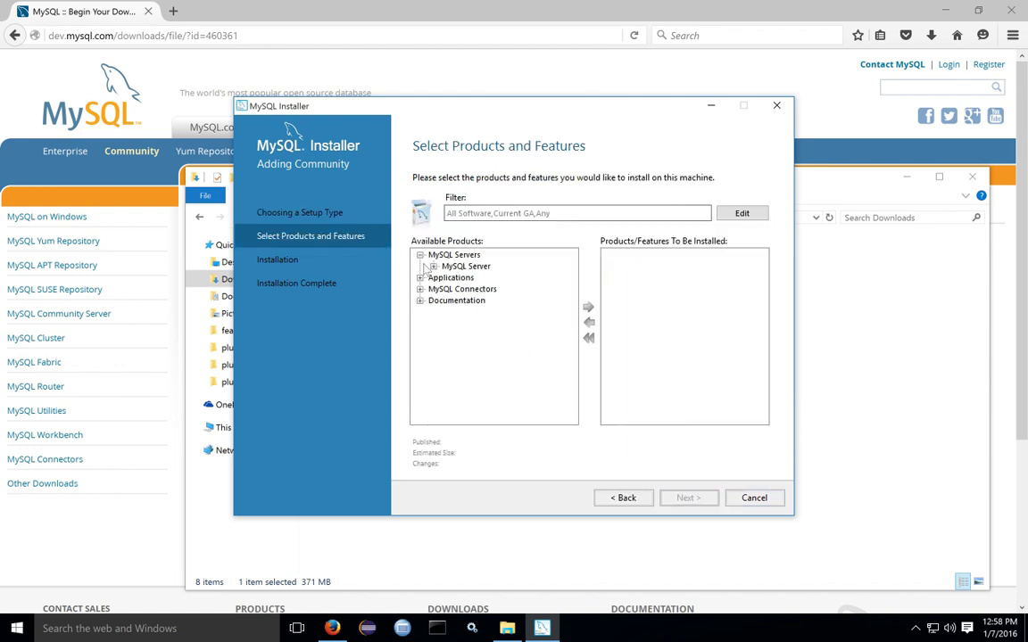
pyautogui.click(448, 278)
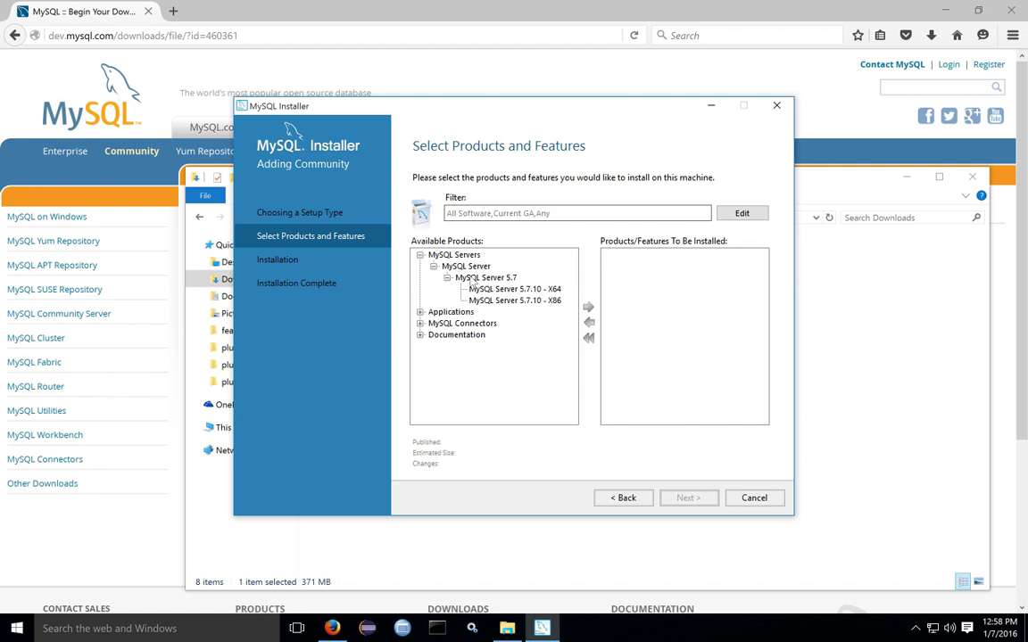
pyautogui.click(513, 288)
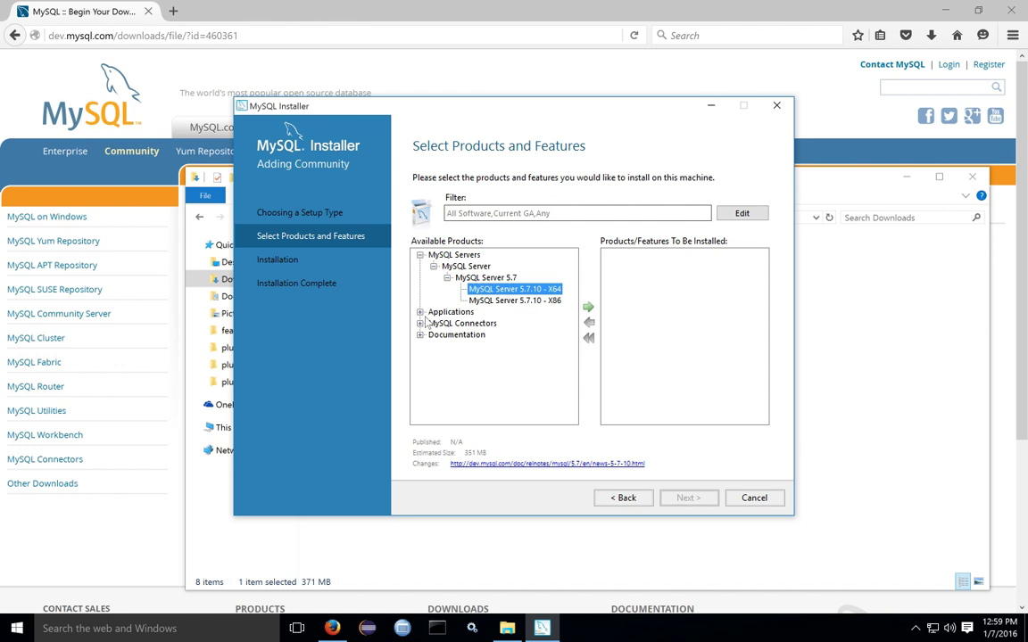
pyautogui.click(421, 312)
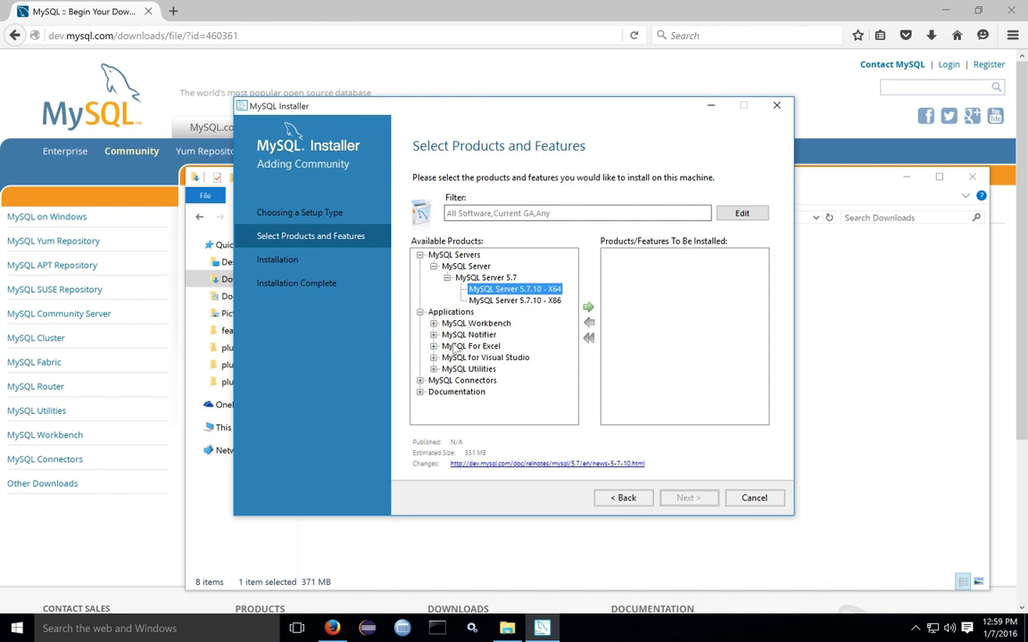
pyautogui.click(433, 323)
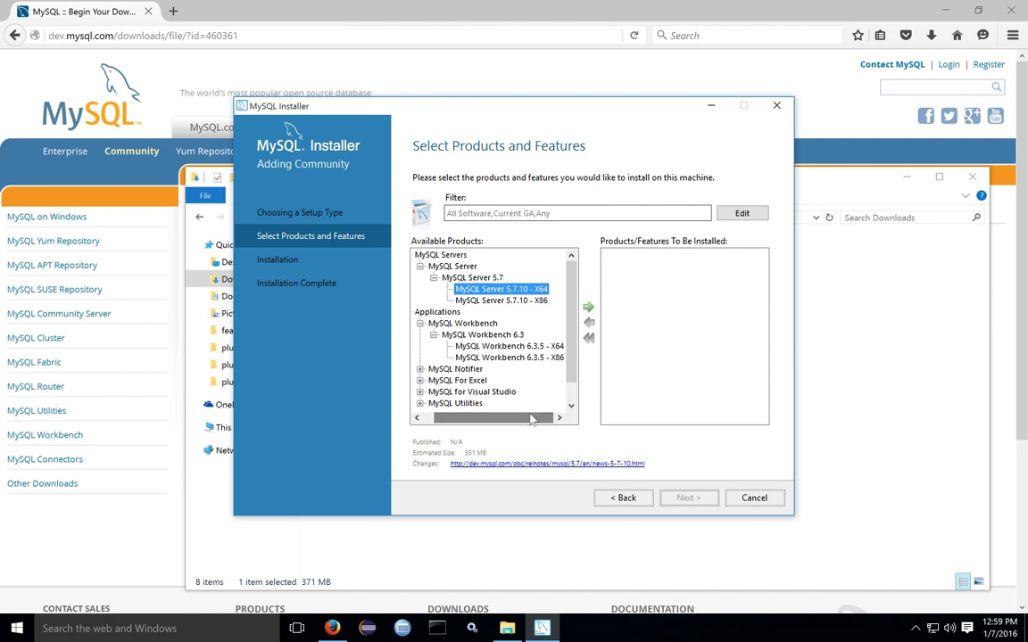
pyautogui.click(508, 345)
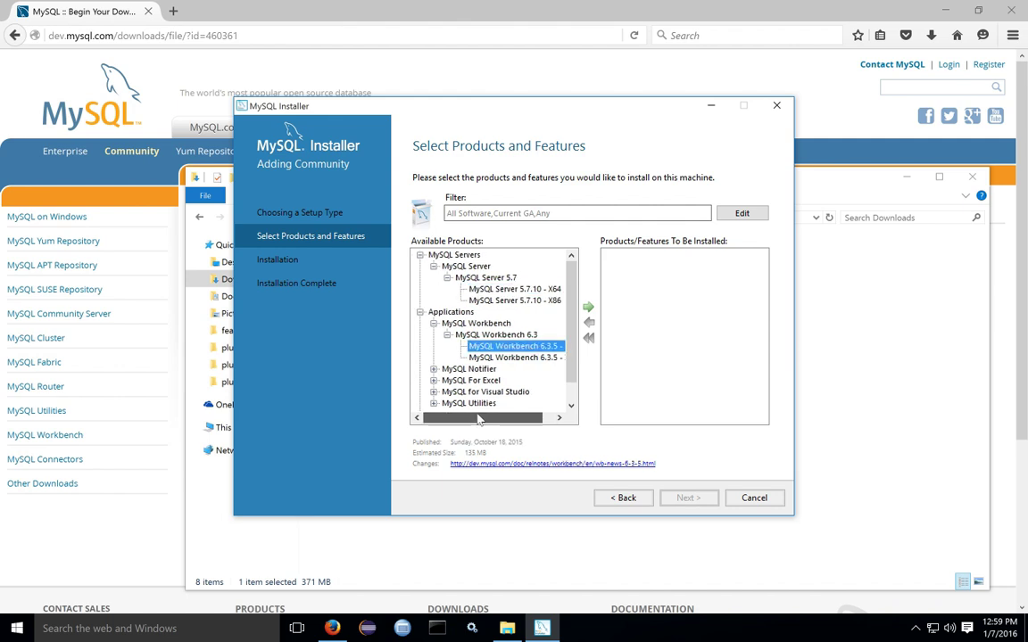
pyautogui.moveTo(527, 396)
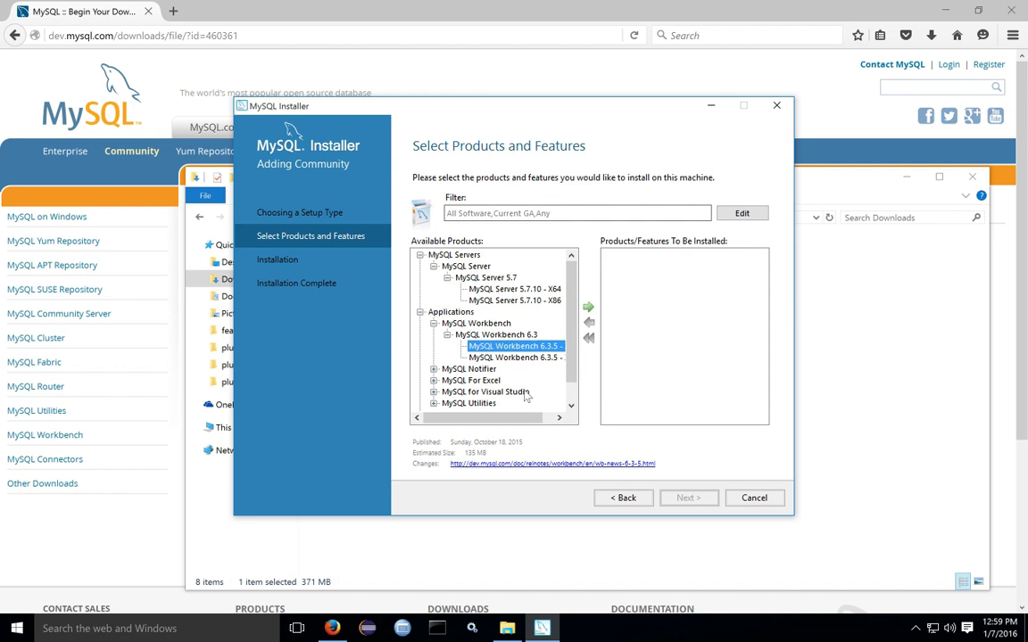
# Expand and pick Notifier 1.1.6 and Connector/J 5.1.37 in the product tree
pyautogui.click(433, 369)
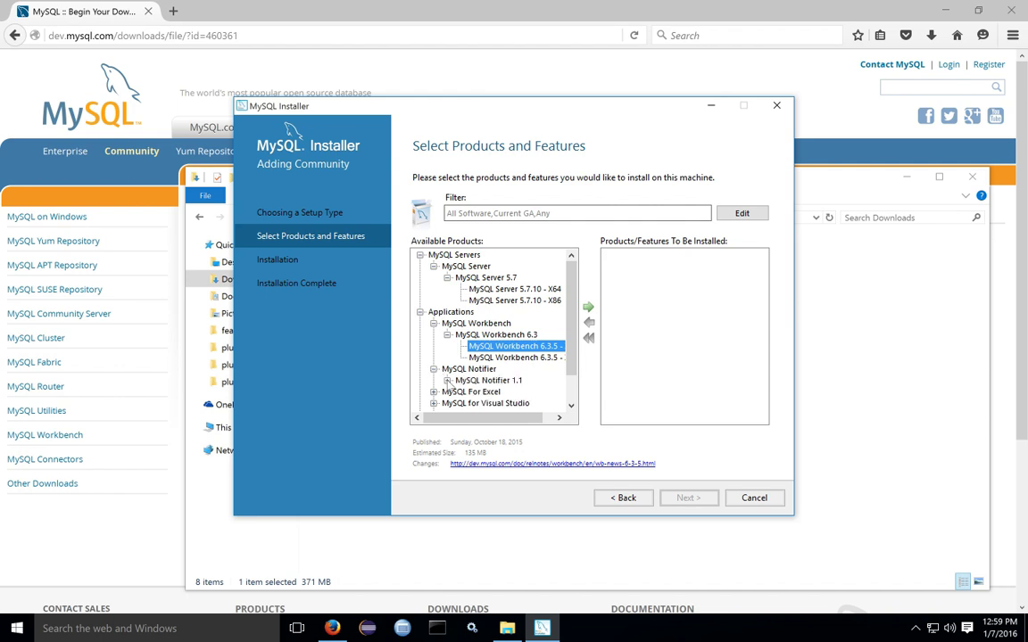
pyautogui.click(515, 391)
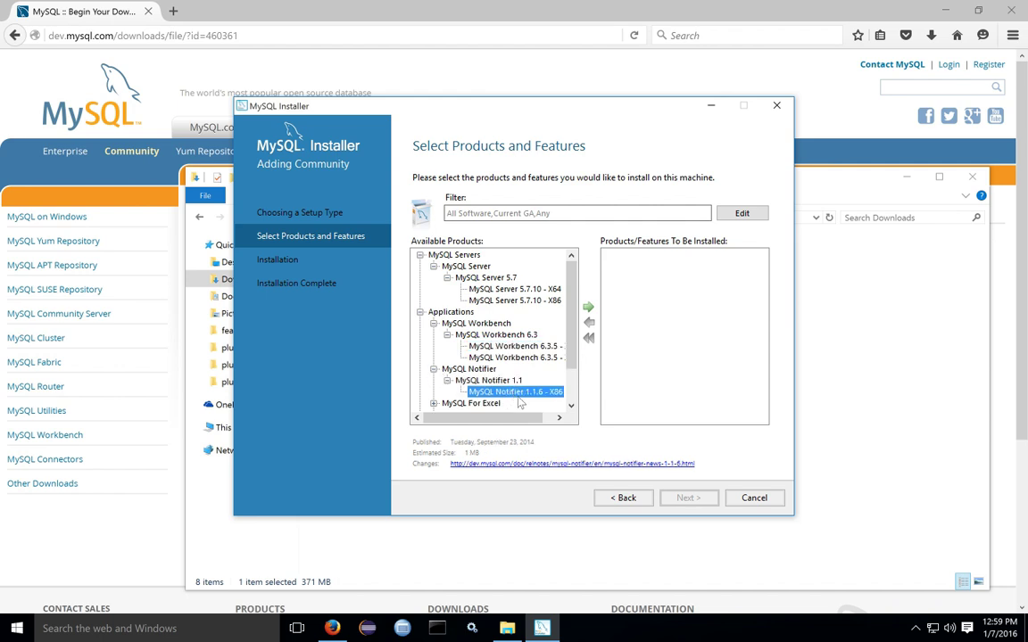
pyautogui.moveTo(825, 569)
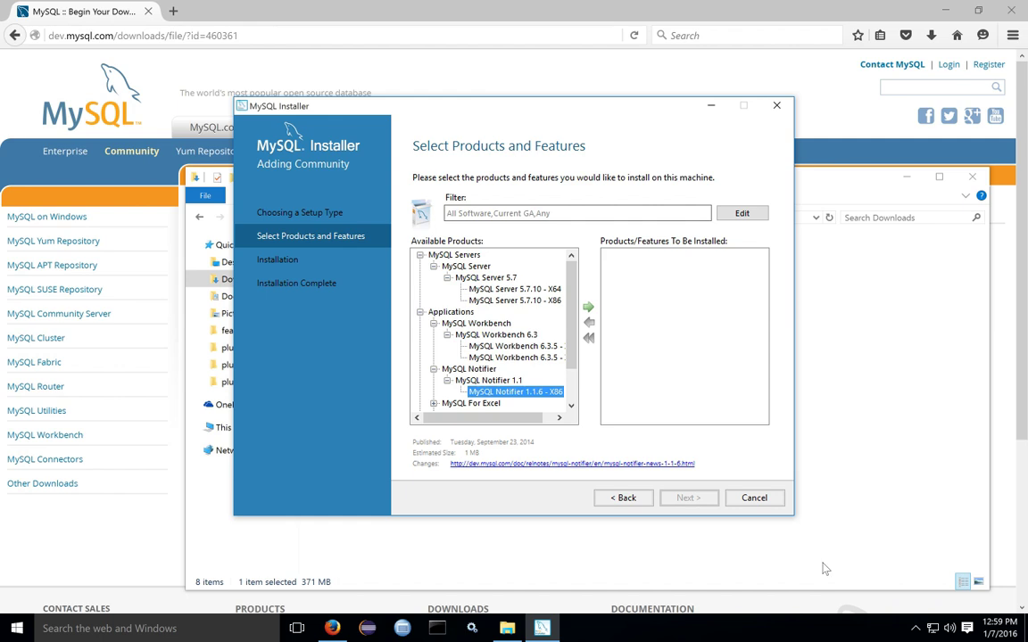
pyautogui.moveTo(575, 335)
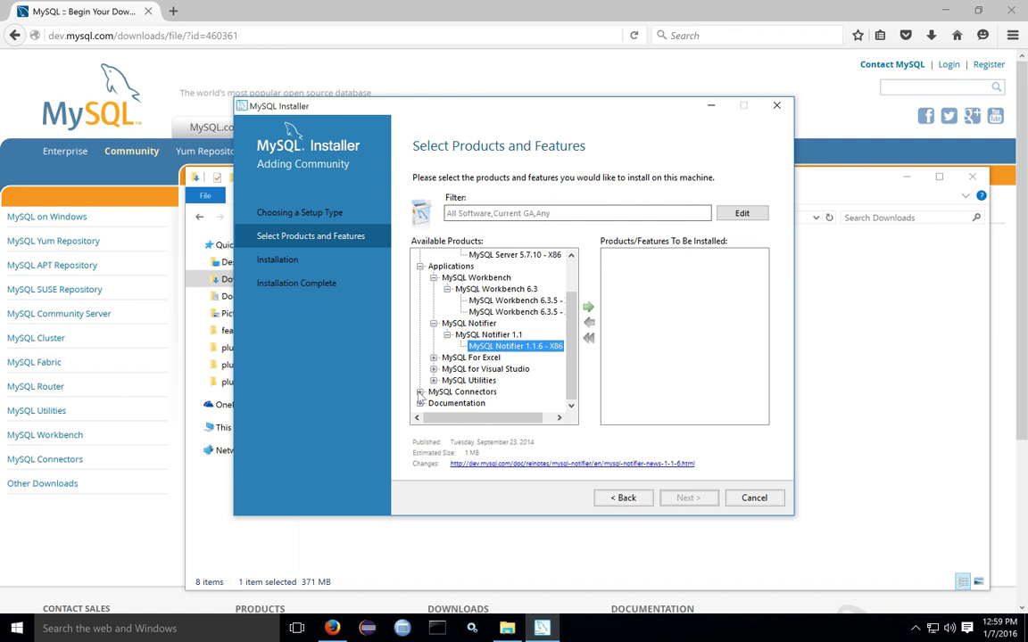
pyautogui.scroll(-3)
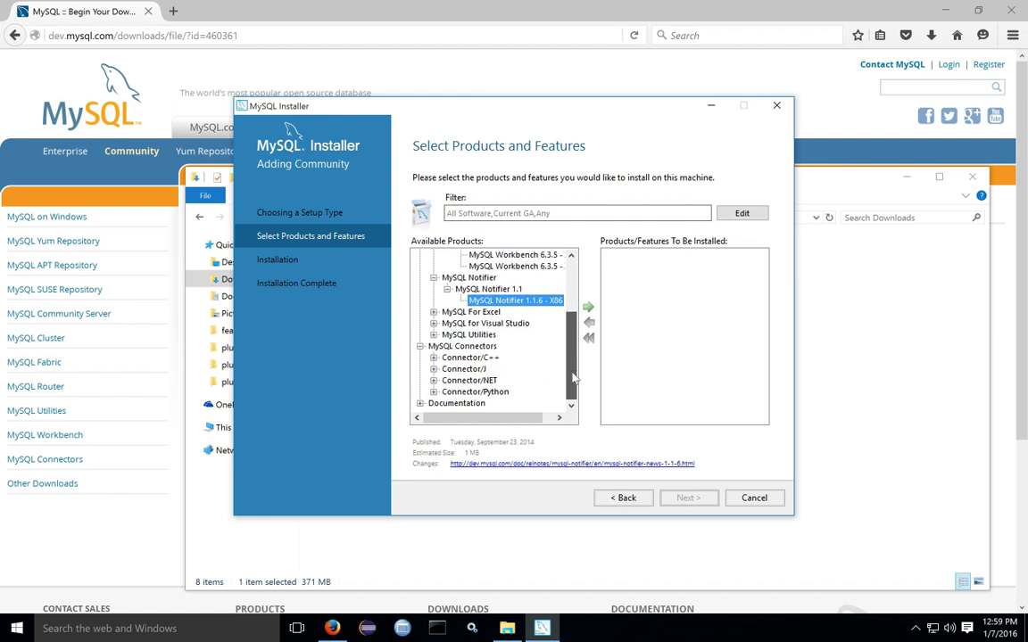
pyautogui.click(434, 369)
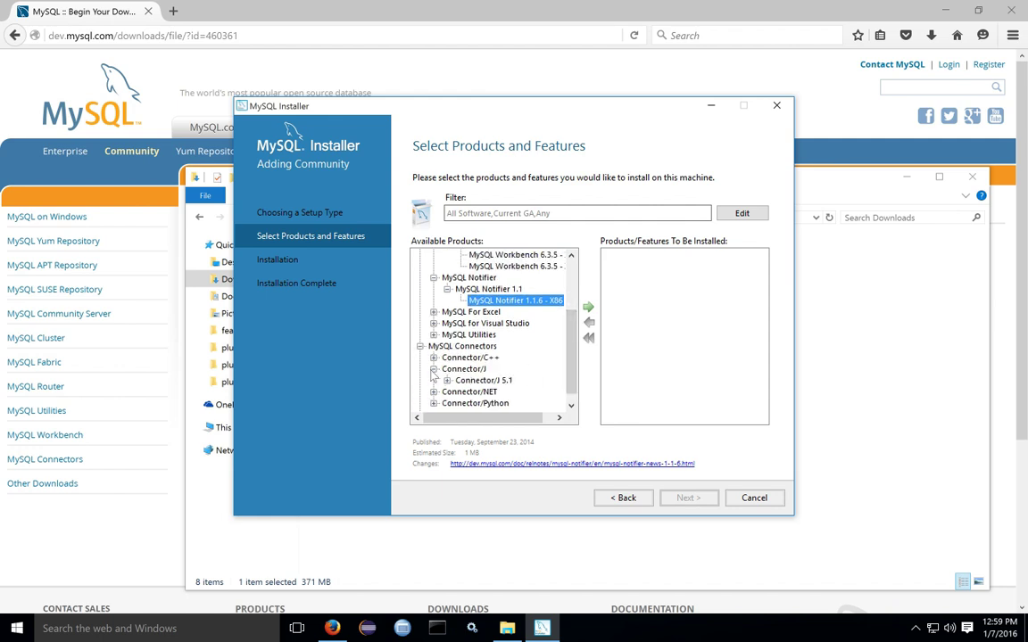
pyautogui.moveTo(560, 351)
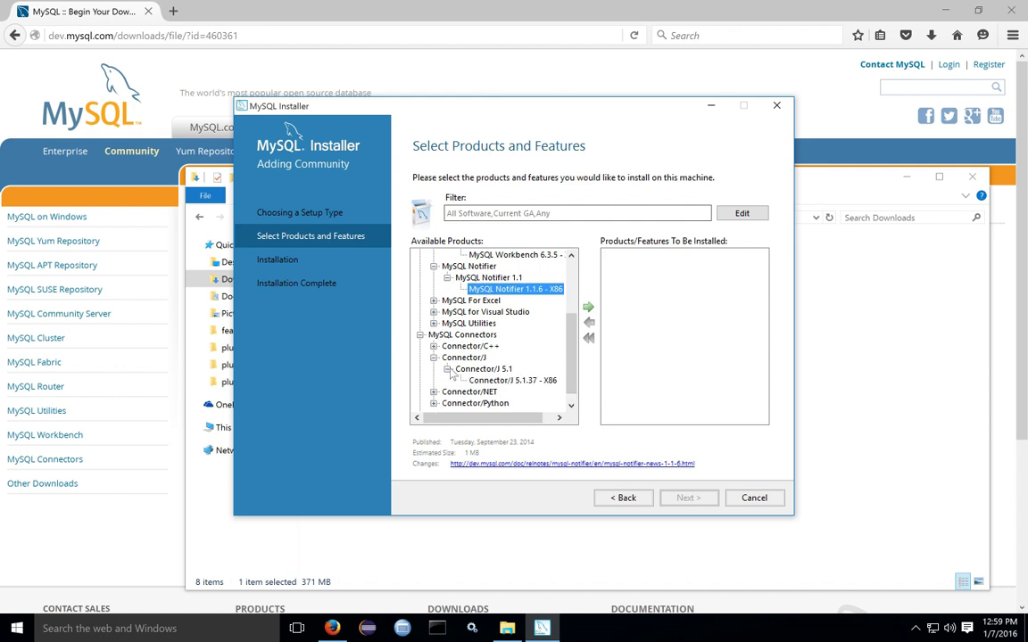
pyautogui.click(512, 380)
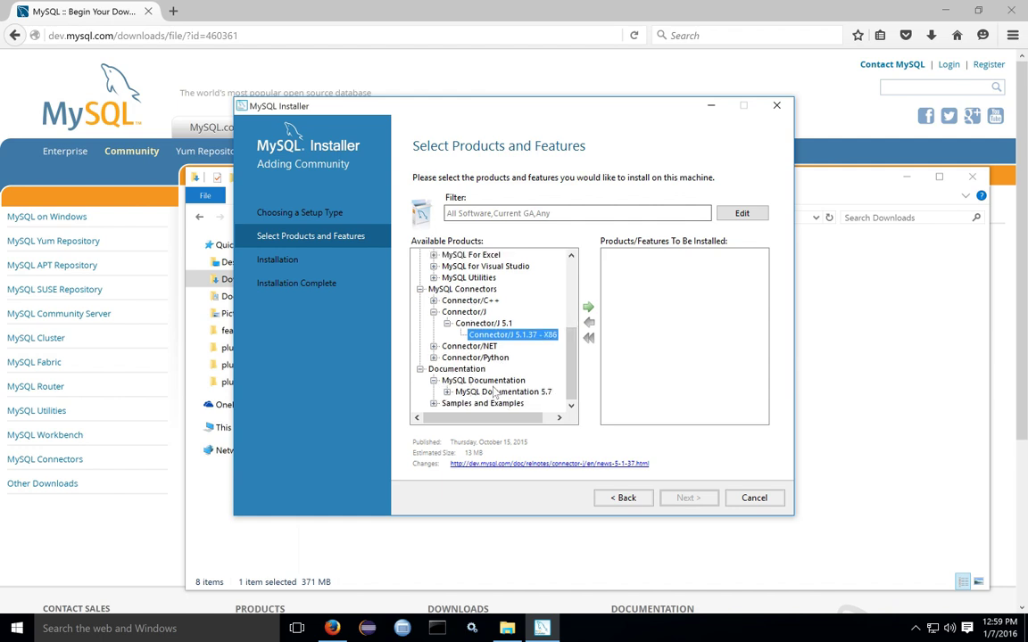
pyautogui.moveTo(527, 403)
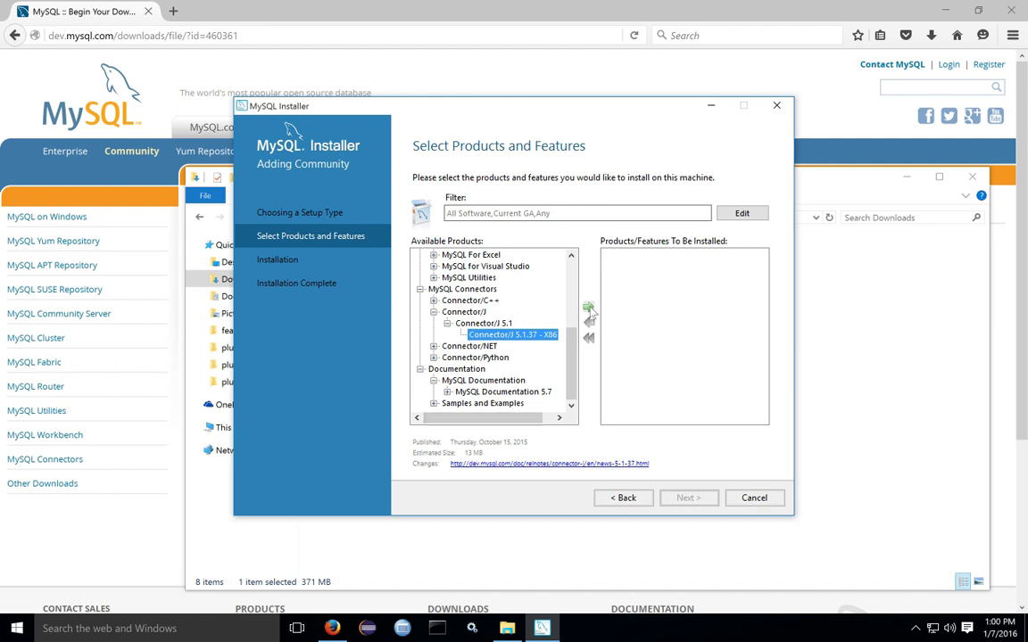
# Move Connector/J, Notifier, Workbench and Server 5.7.10 into Products To Be Installed and start installing
pyautogui.click(588, 307)
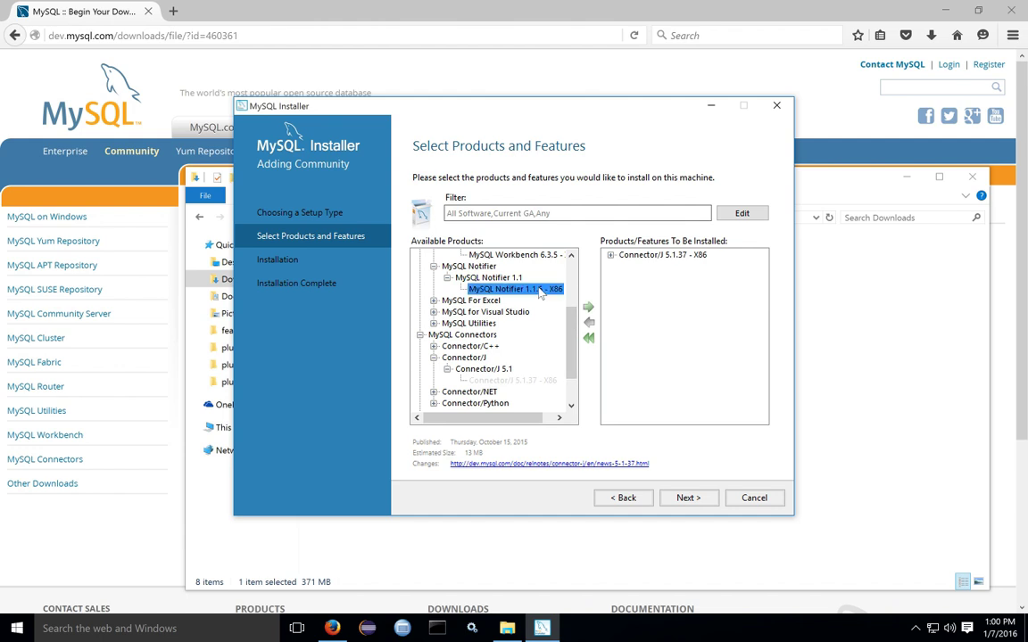
pyautogui.click(588, 307)
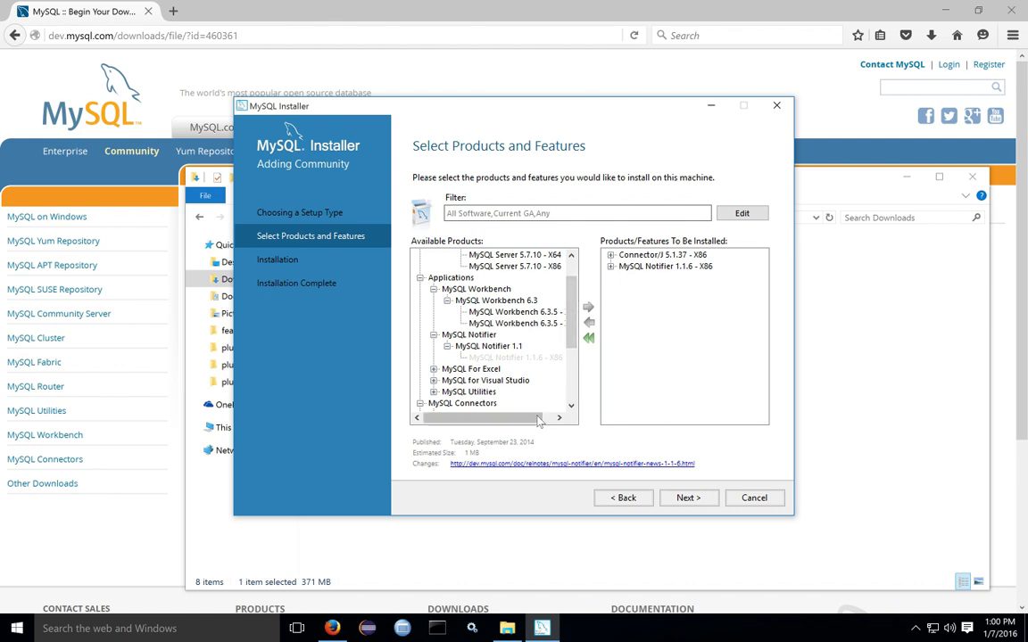
pyautogui.click(509, 312)
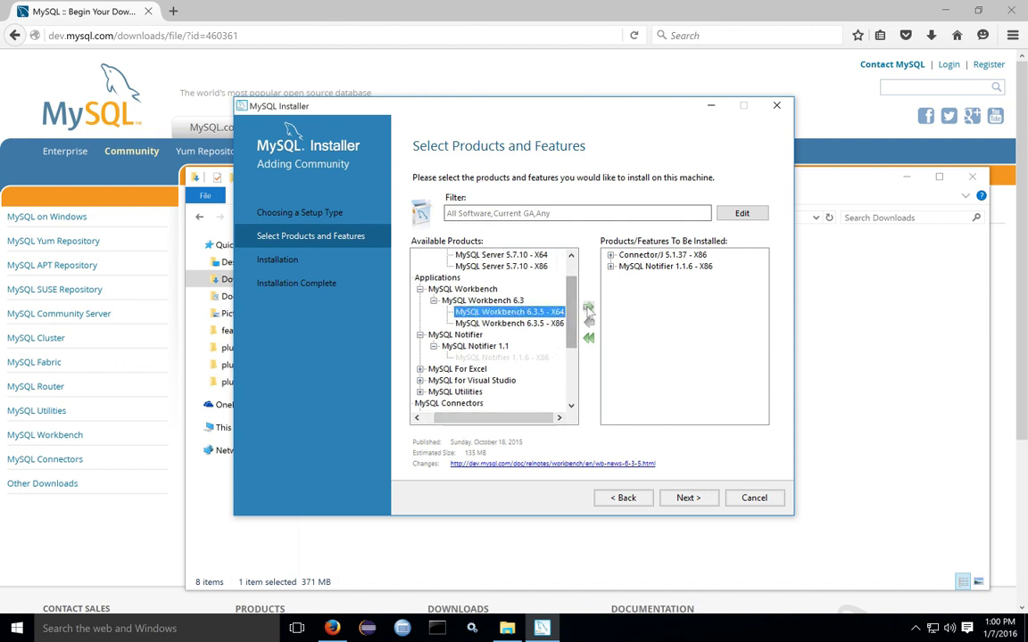
pyautogui.click(588, 307)
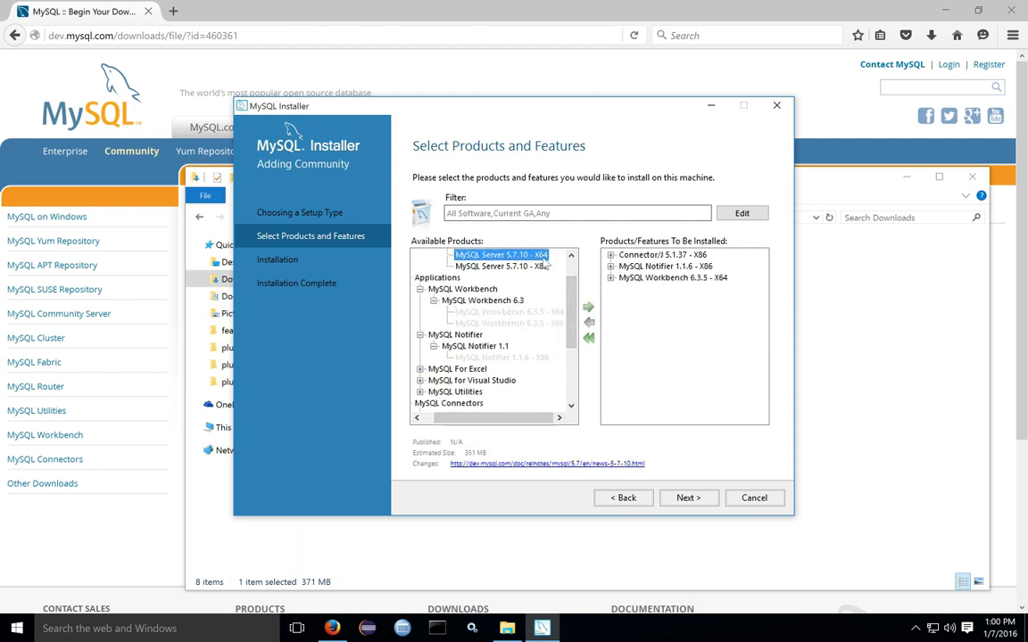
pyautogui.click(588, 306)
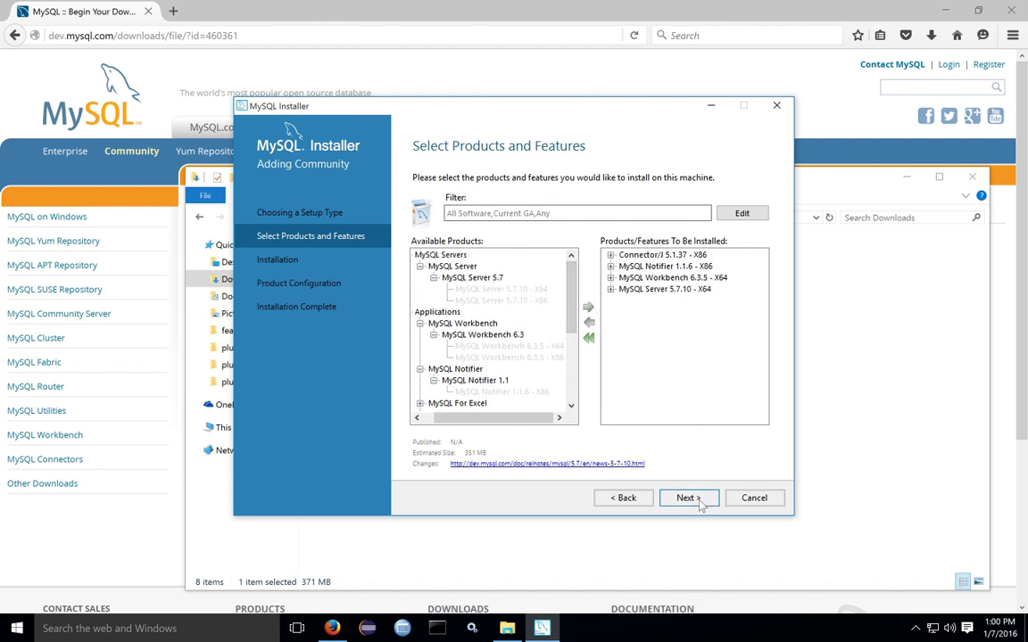
pyautogui.click(688, 497)
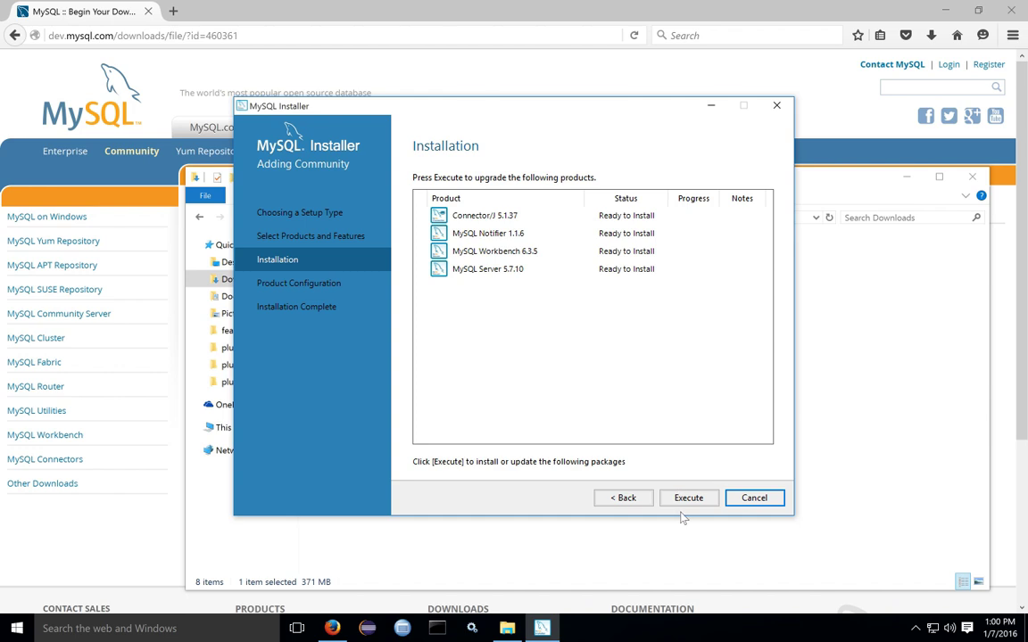
pyautogui.click(688, 498)
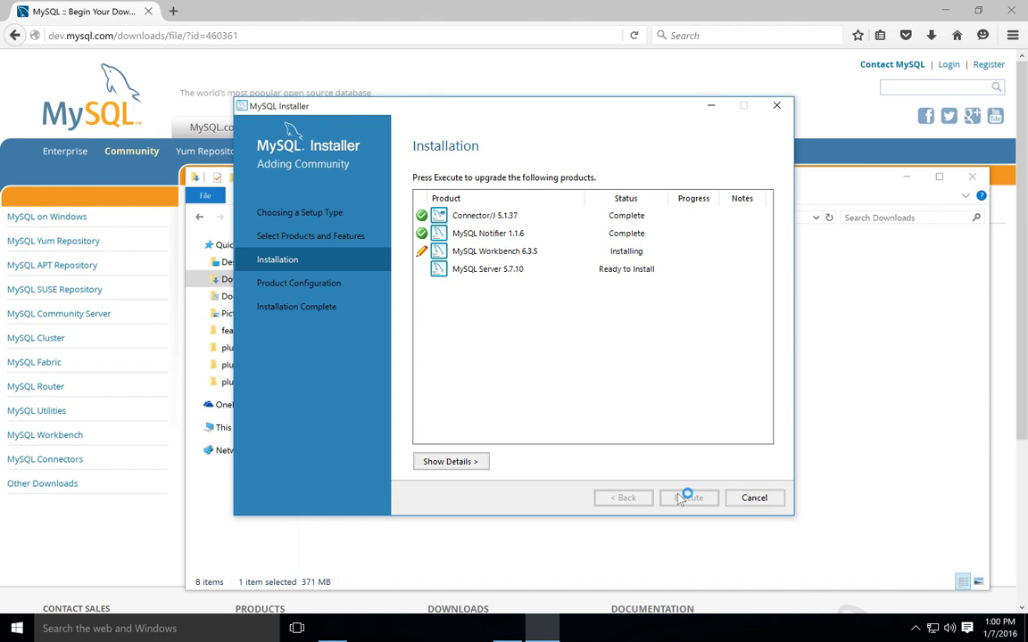
# Wait while Connector/J and Notifier complete and Workbench 6.3.5 nears completion
pyautogui.click(688, 498)
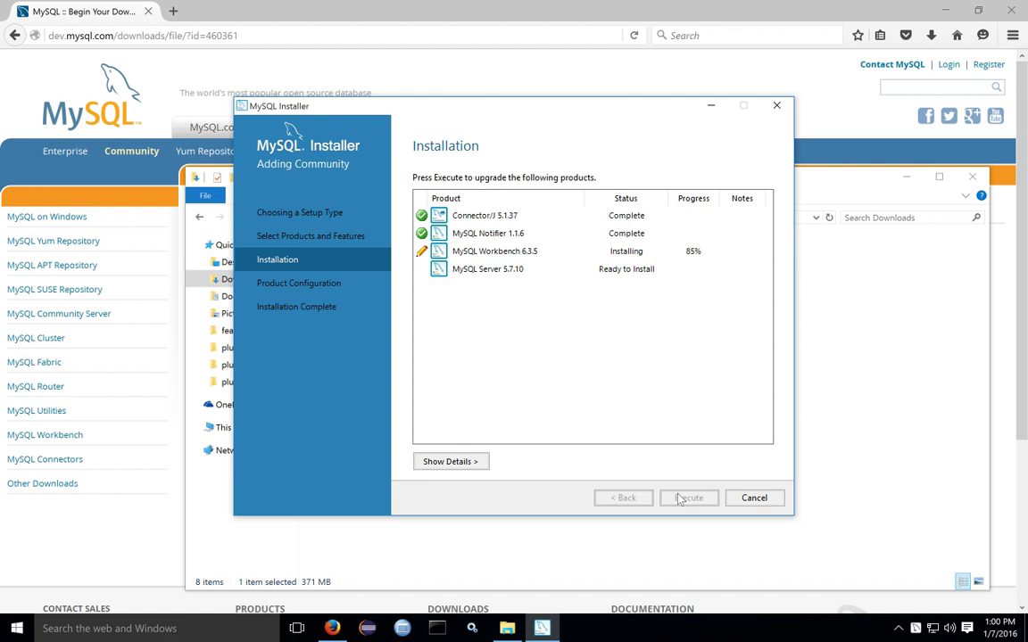
pyautogui.moveTo(627, 414)
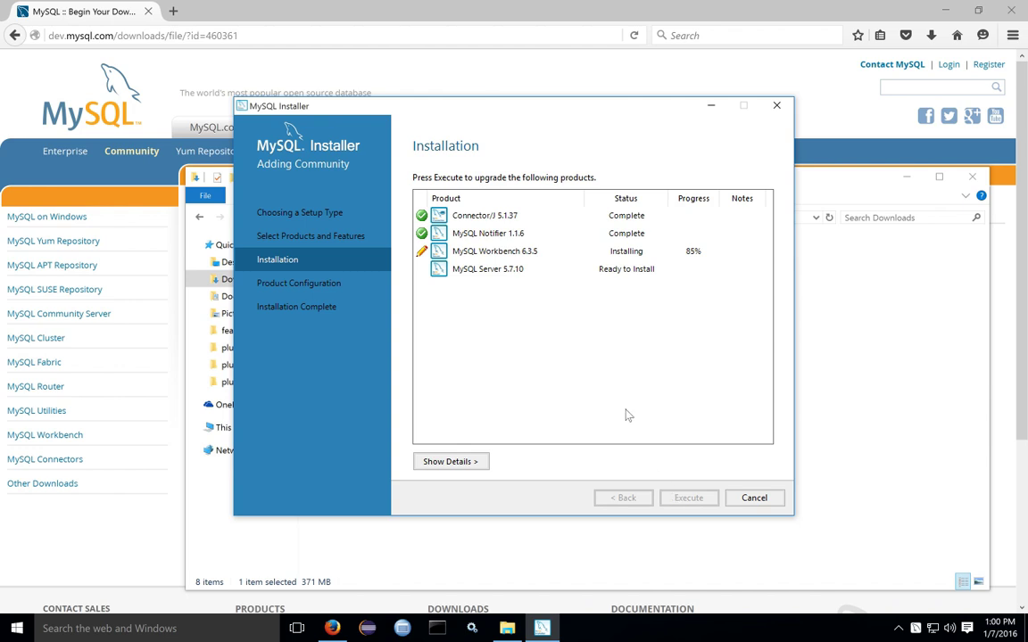
pyautogui.moveTo(571, 280)
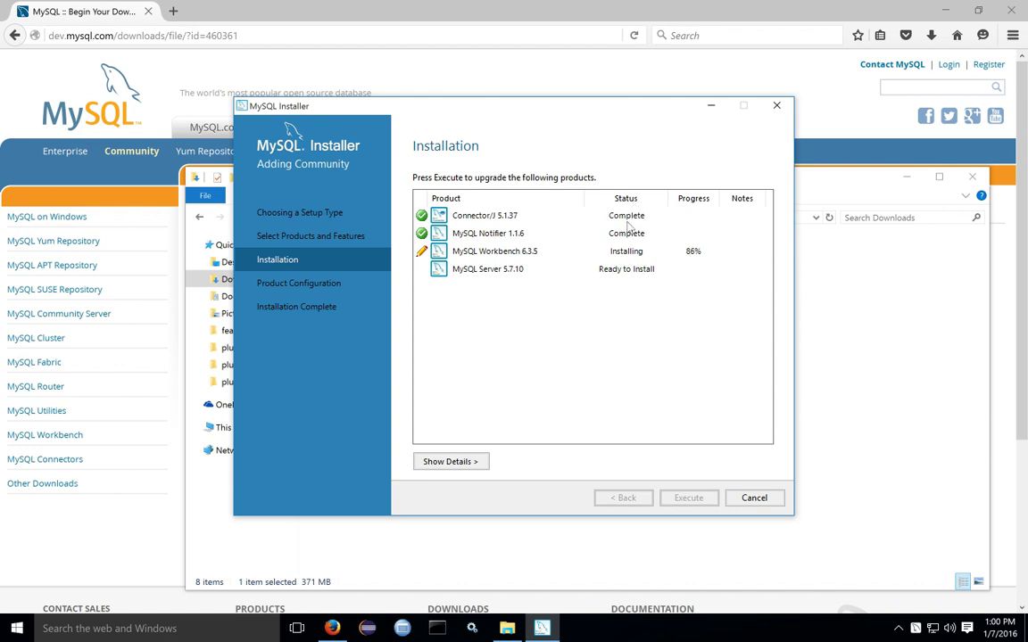
pyautogui.moveTo(621, 260)
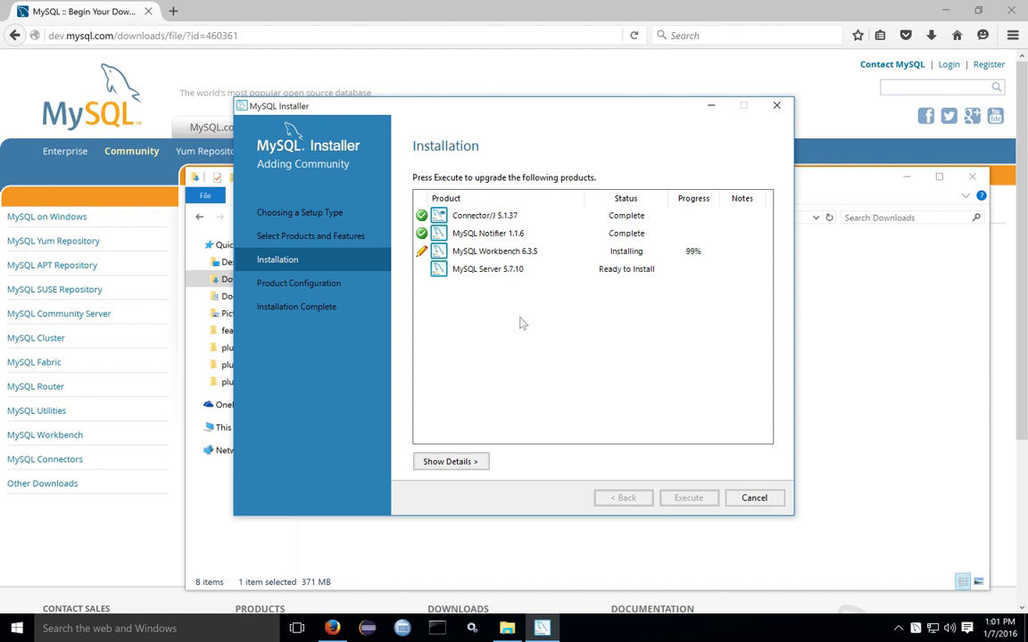
pyautogui.moveTo(489, 461)
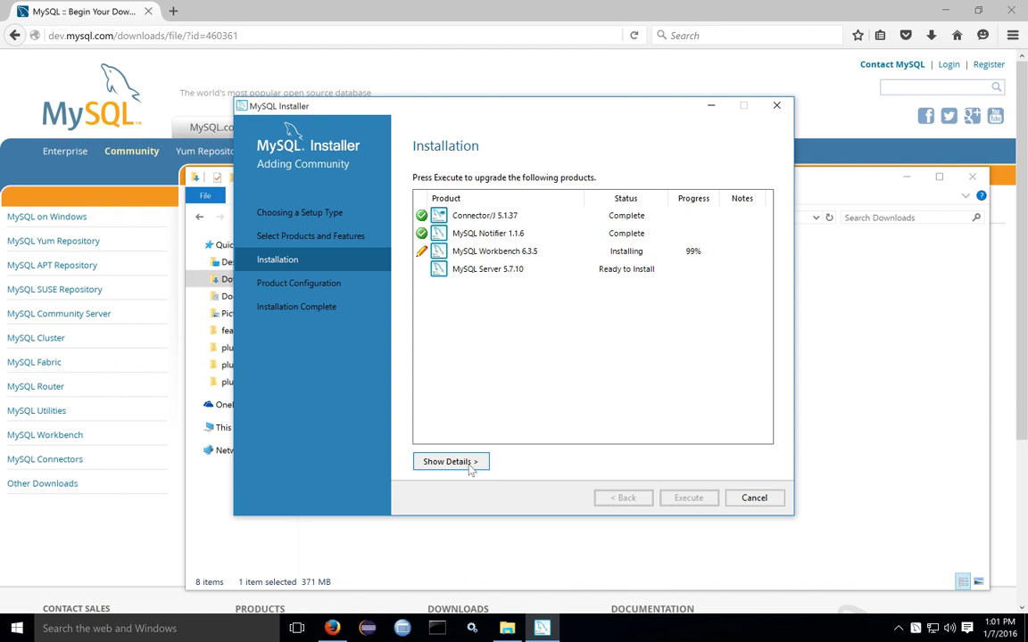
# View the detailed install log, then proceed to configuring MySQL Server 5.7.10
pyautogui.click(450, 461)
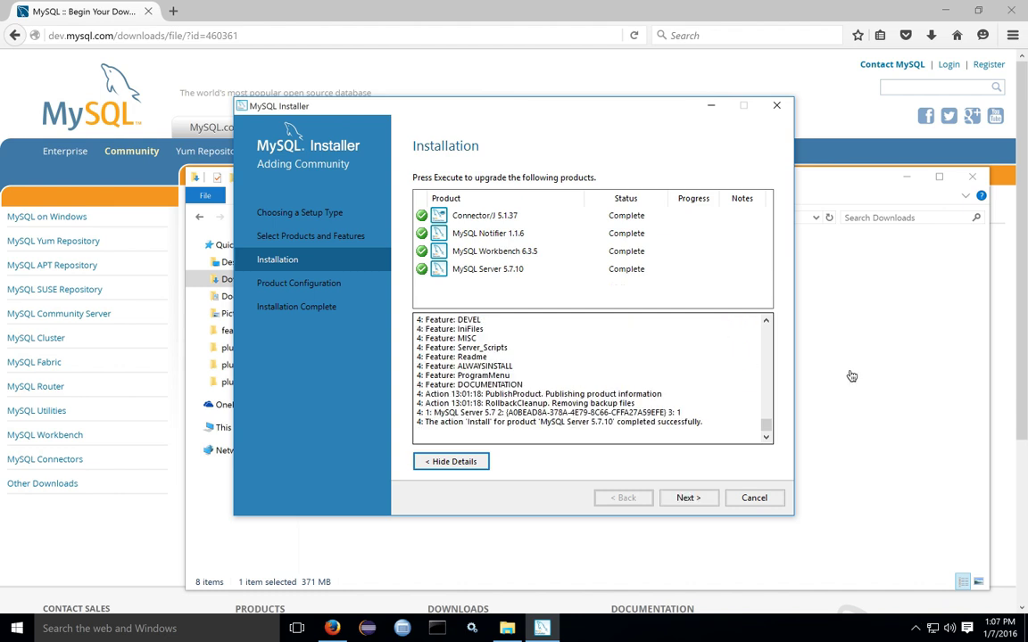
pyautogui.moveTo(669, 470)
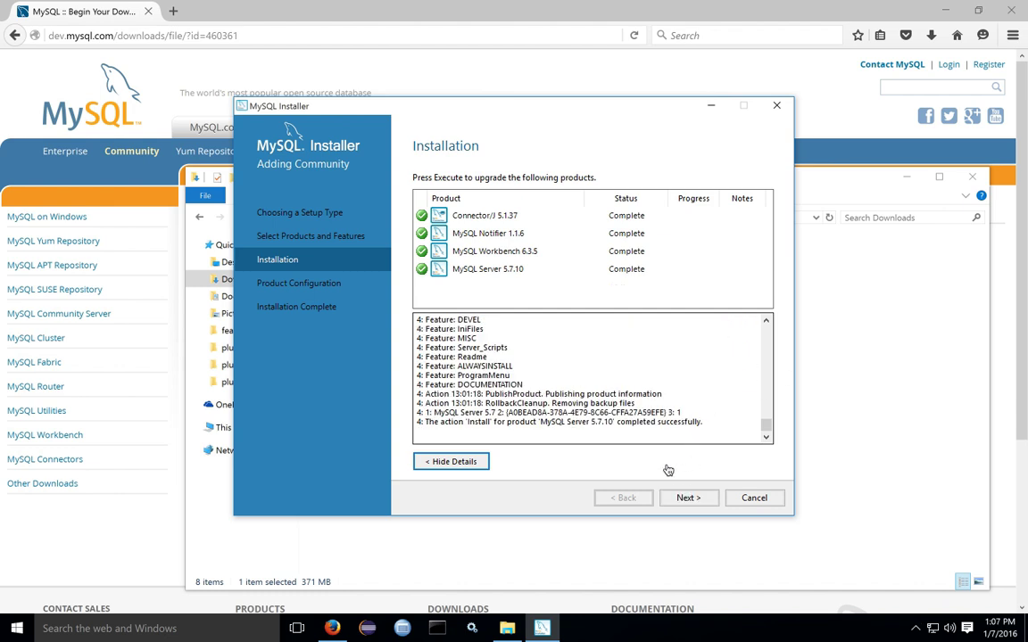
pyautogui.moveTo(688, 505)
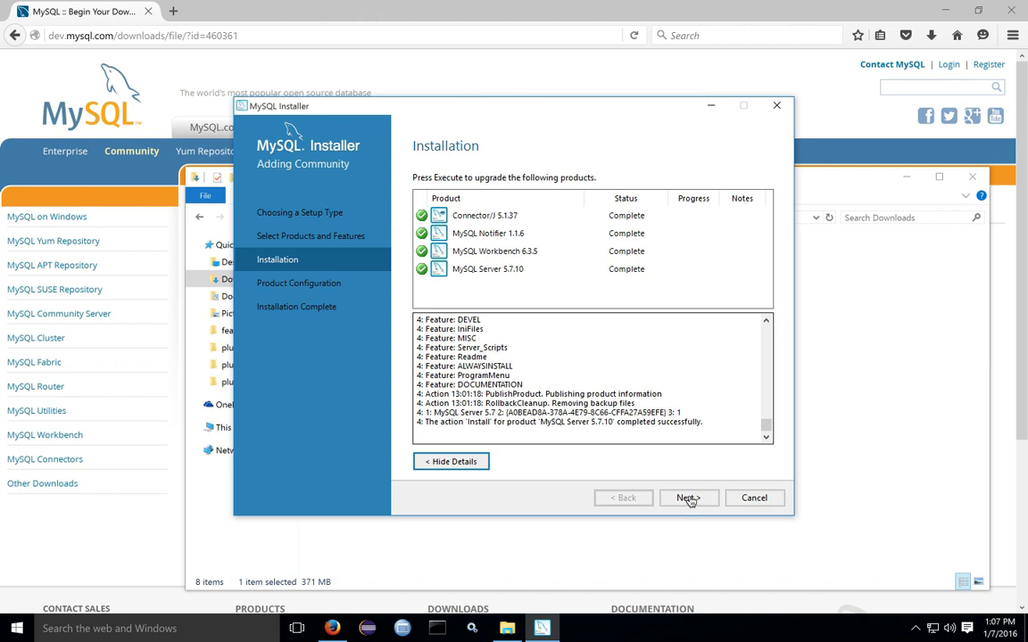
pyautogui.click(688, 498)
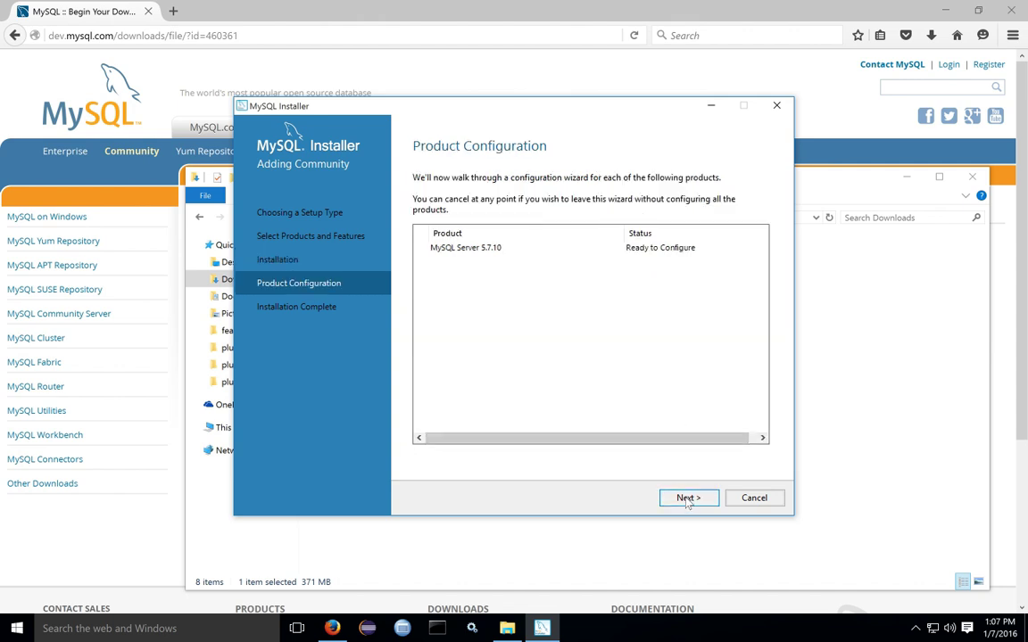
# Keep the Development Machine networking defaults on port 3306 and enter and confirm the root password
pyautogui.click(688, 498)
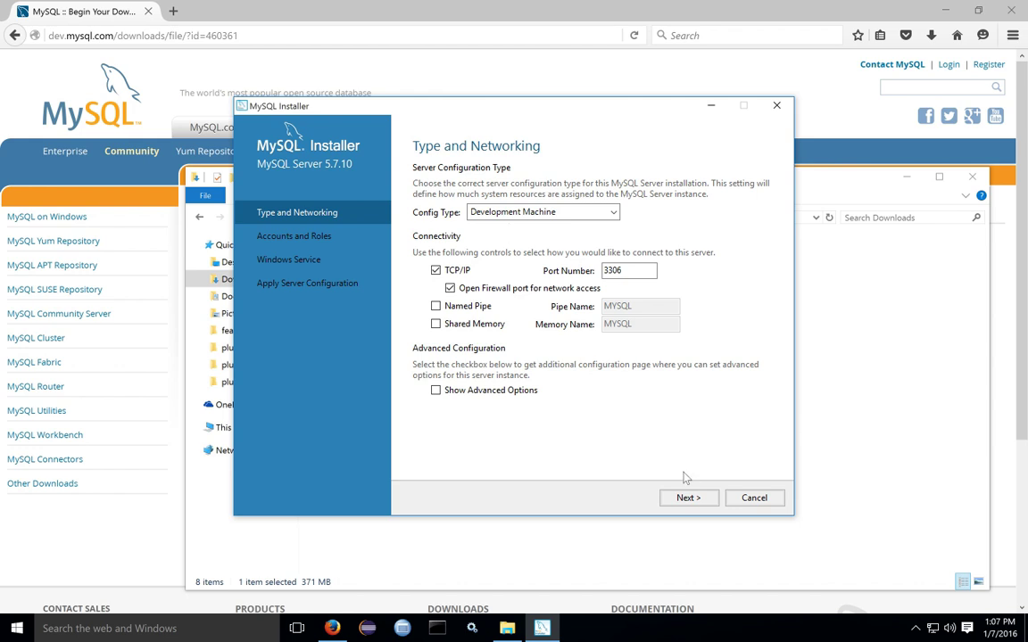
pyautogui.click(688, 498)
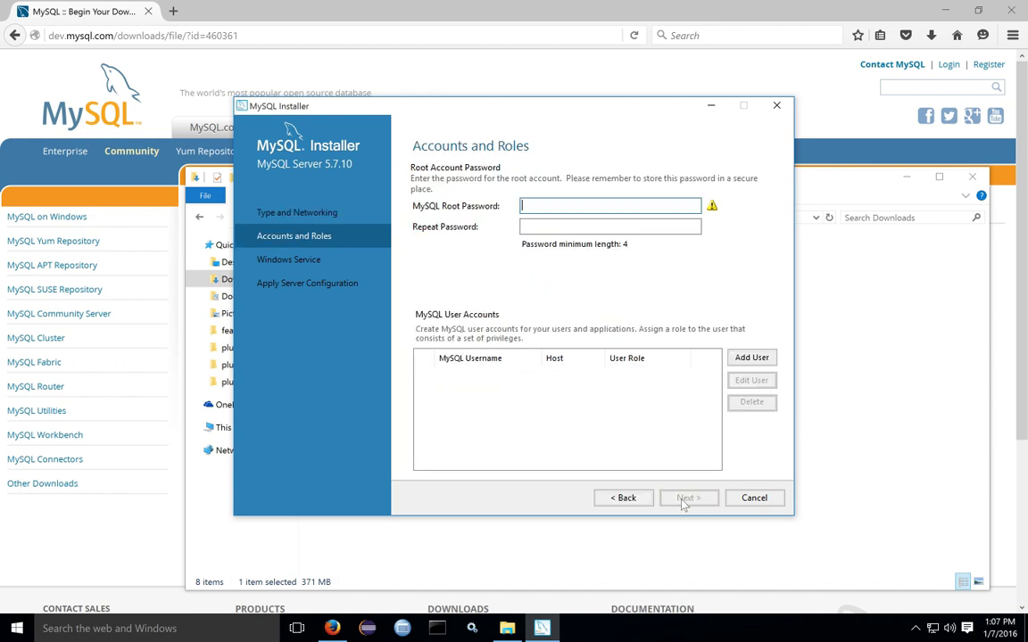
pyautogui.write('•')
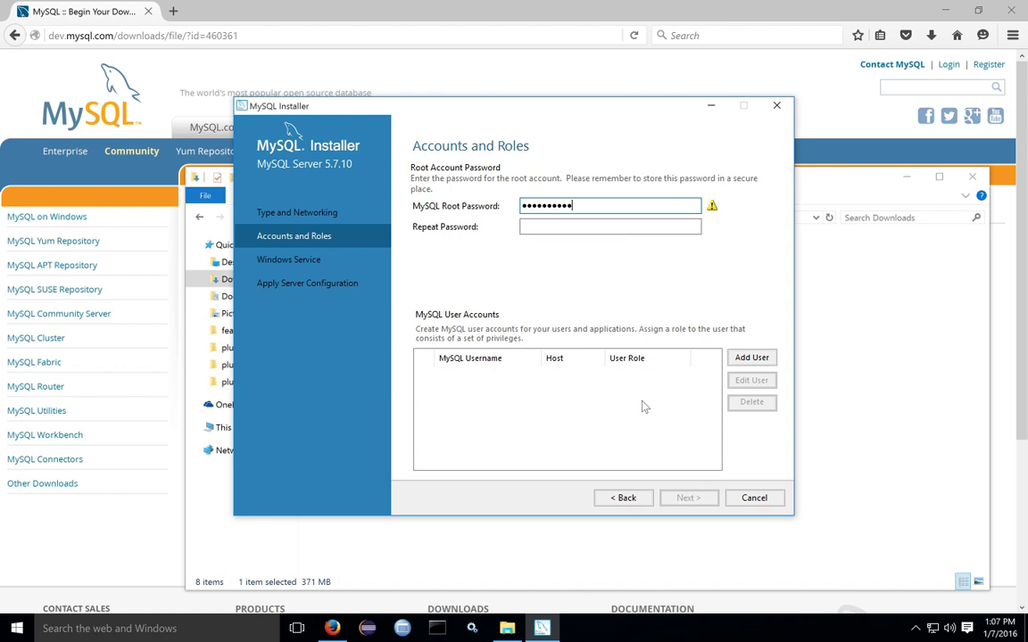
pyautogui.write('•••••')
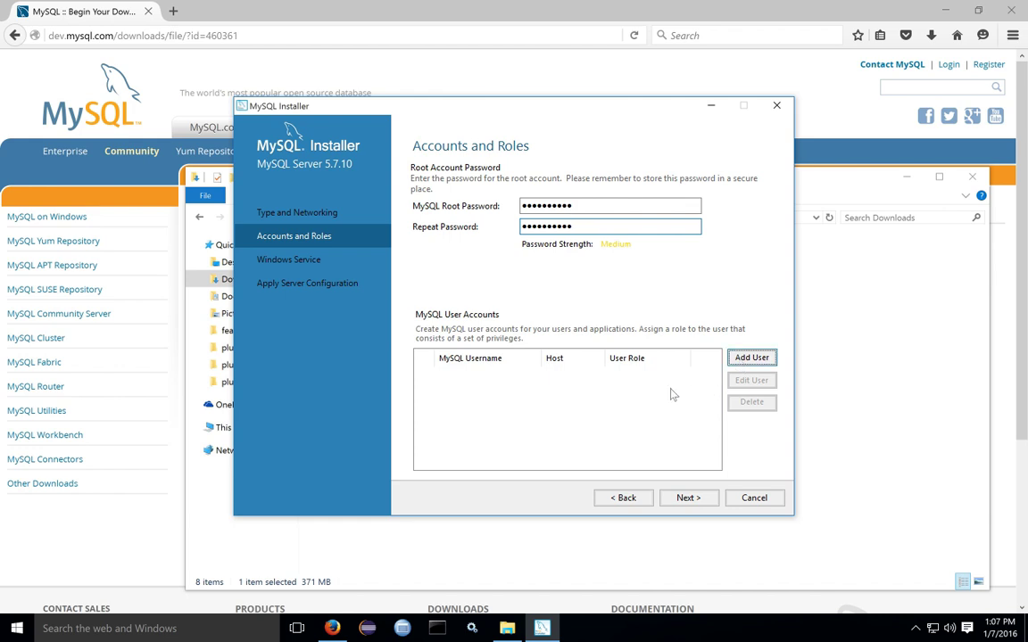
# Add DB Admin user 'Jeremy' for all hosts with a confirmed password, then advance to Windows Service
pyautogui.click(751, 357)
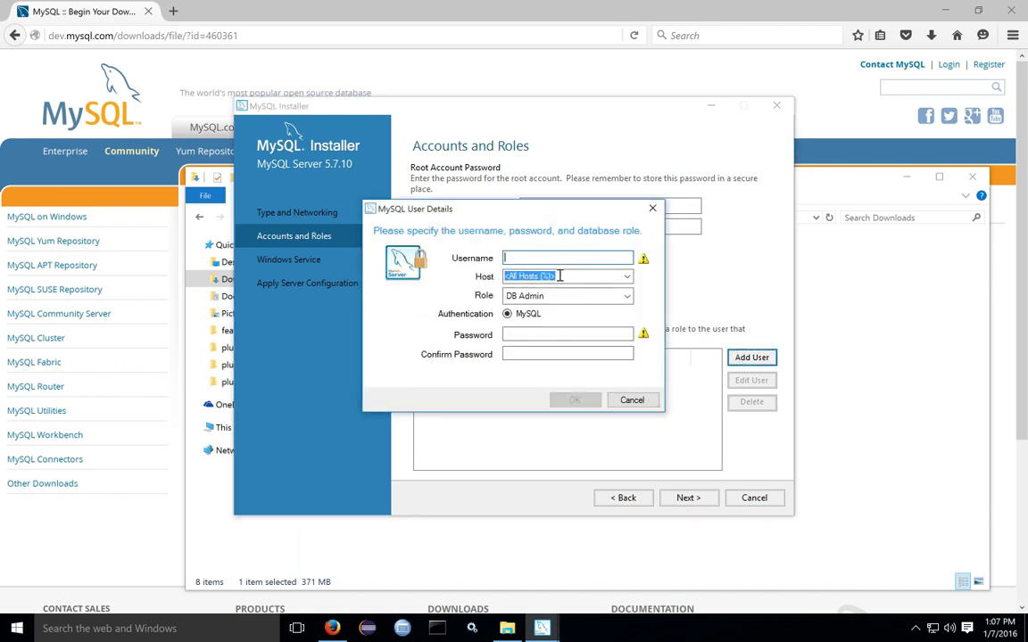
pyautogui.write('Jeremy')
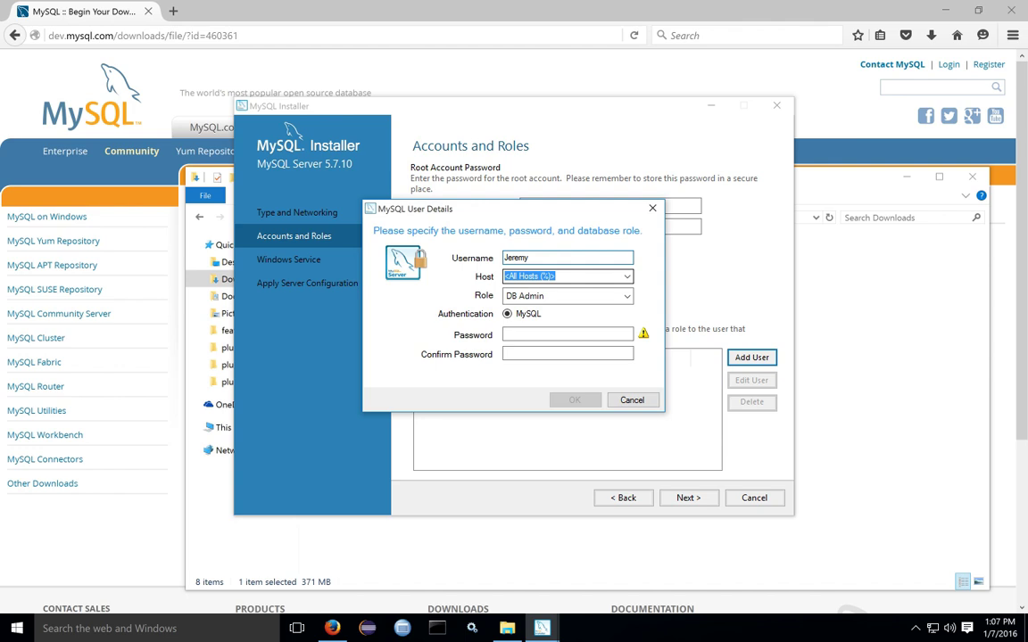
pyautogui.click(567, 334)
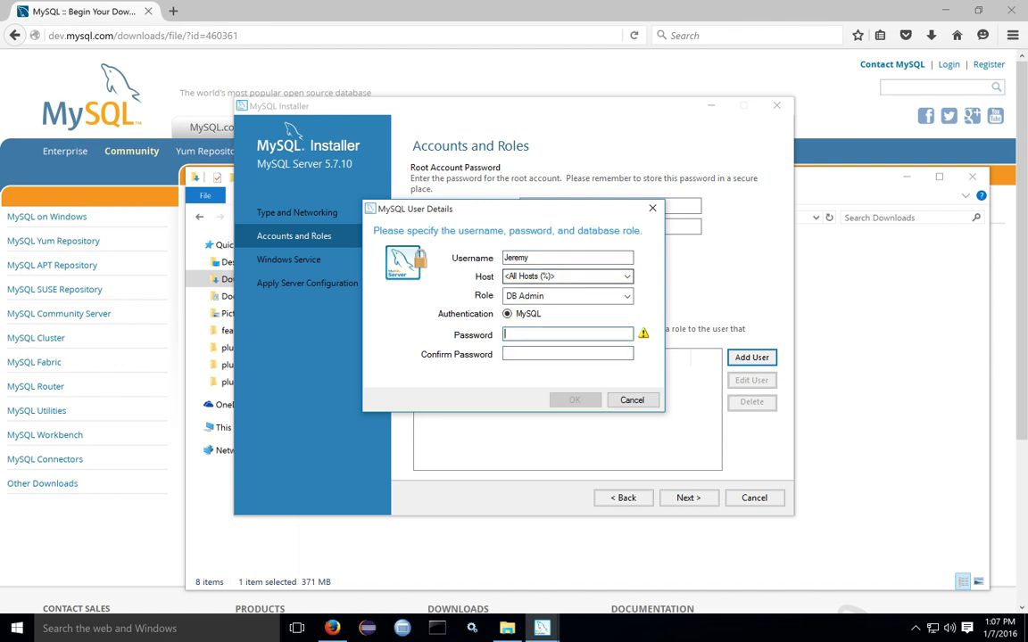
pyautogui.write('password')
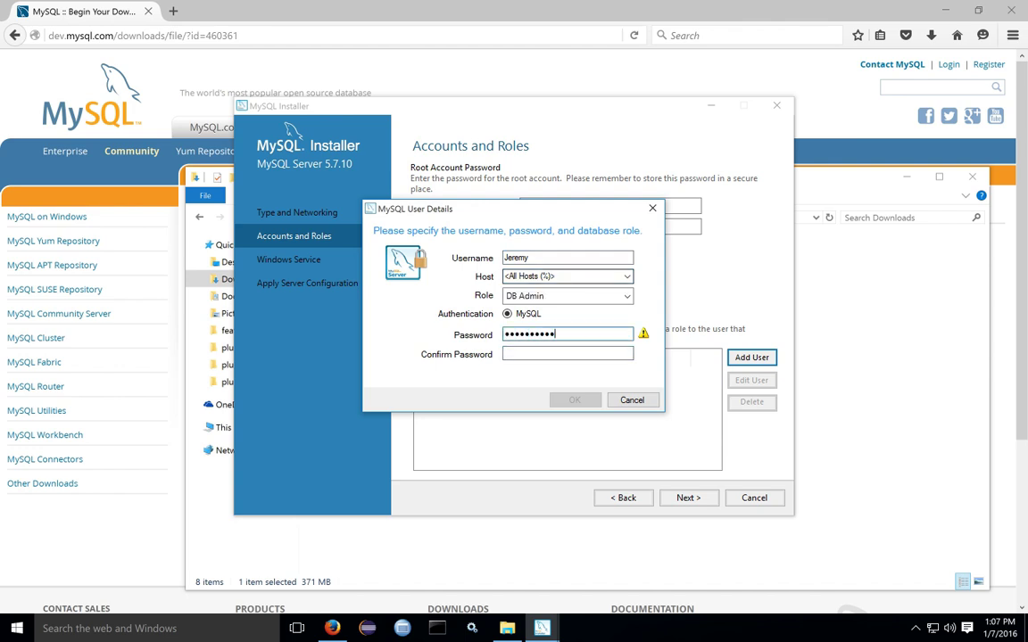
pyautogui.write('••••••••')
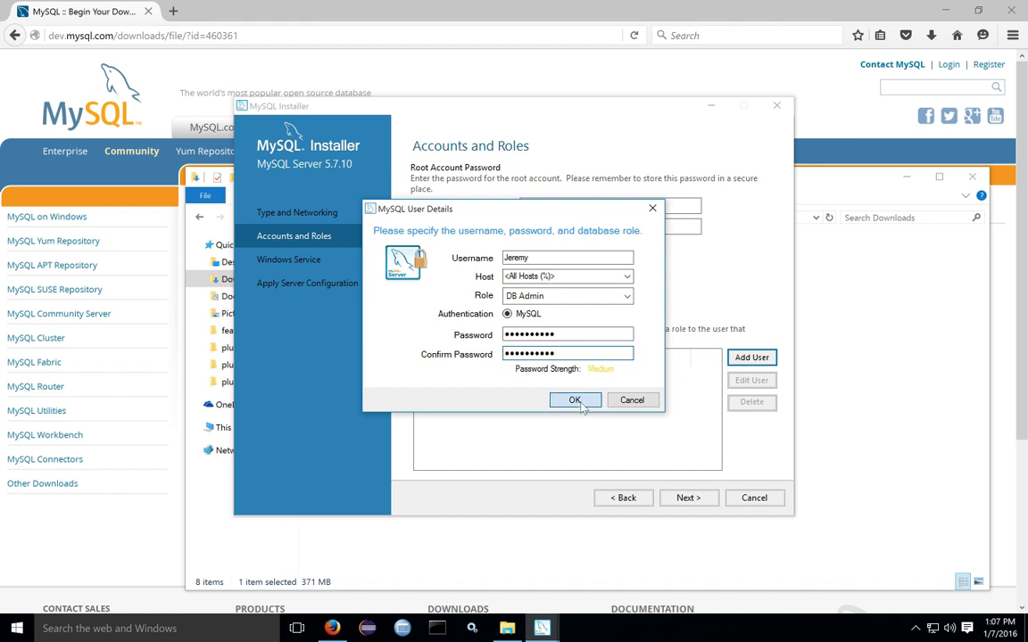
pyautogui.click(574, 400)
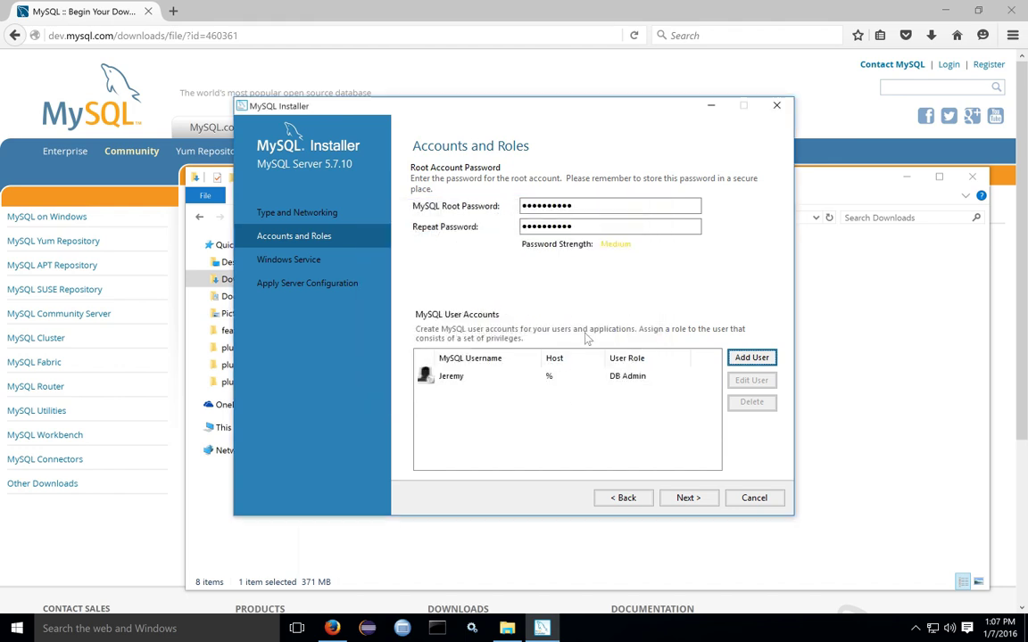
pyautogui.moveTo(627, 374)
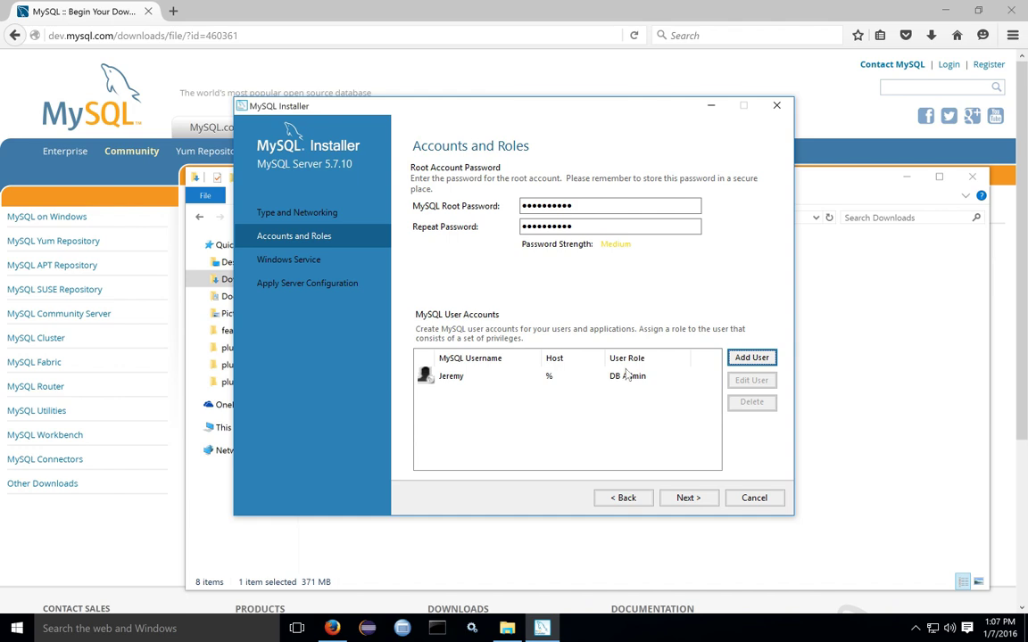
pyautogui.click(688, 498)
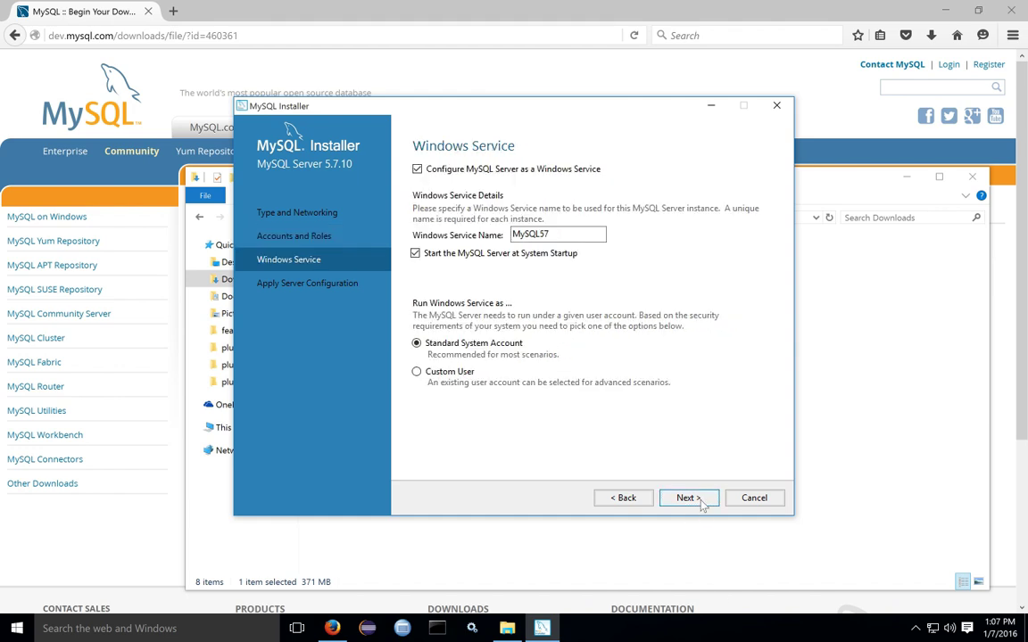
# Keep MySQL57 as a startup service, execute the configuration, and finish with Workbench launch unchecked
pyautogui.click(687, 498)
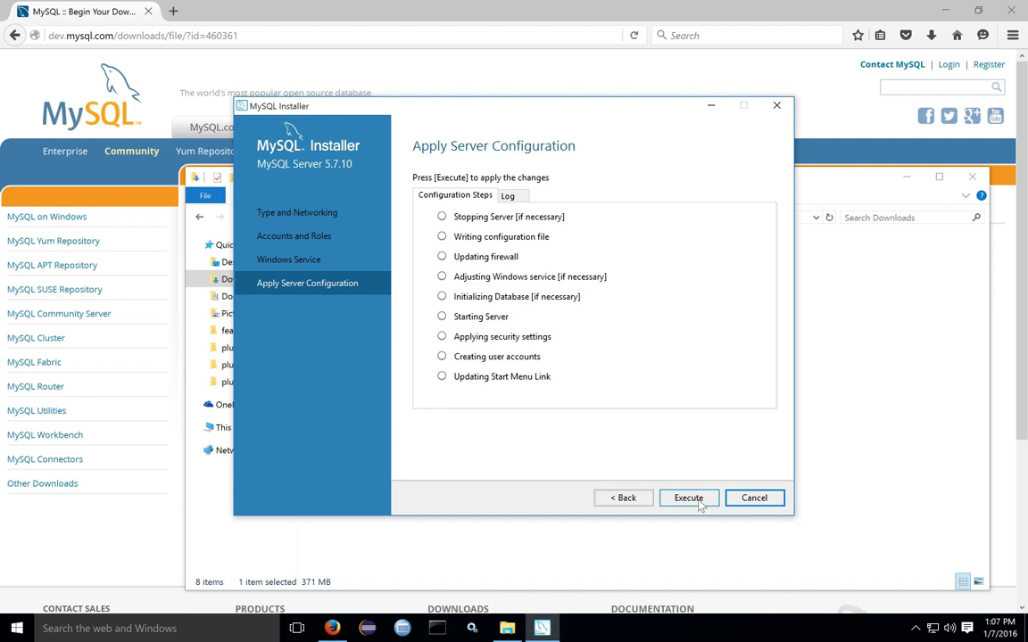
pyautogui.click(688, 498)
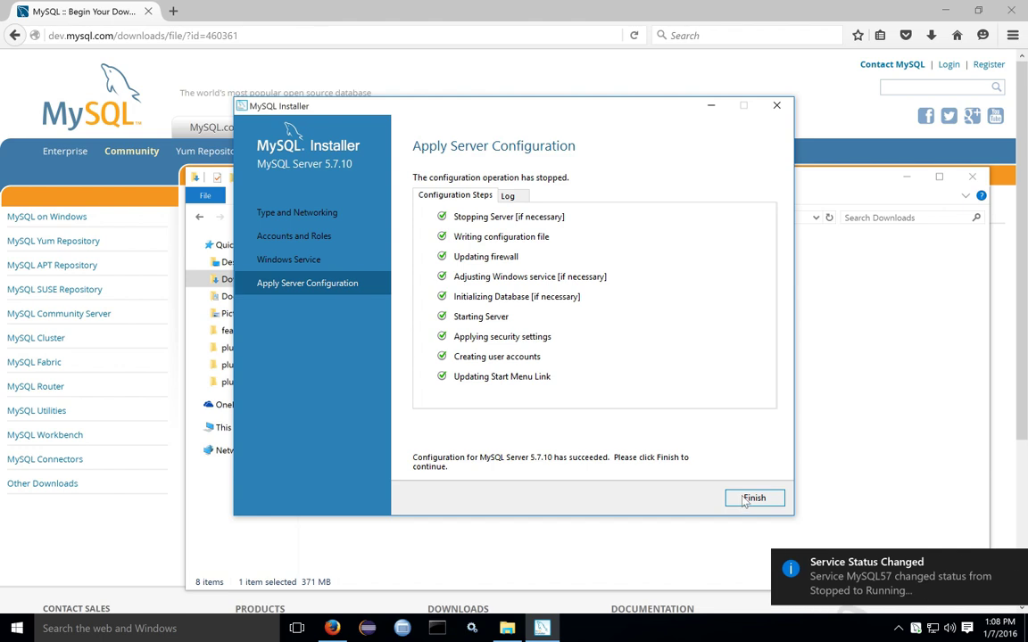
pyautogui.click(754, 498)
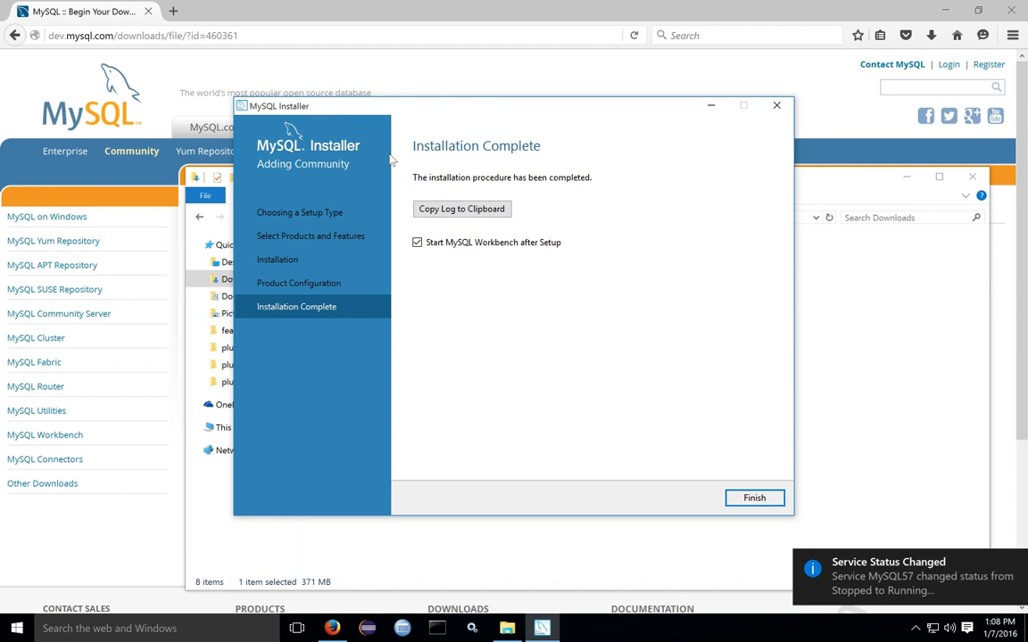
pyautogui.click(416, 242)
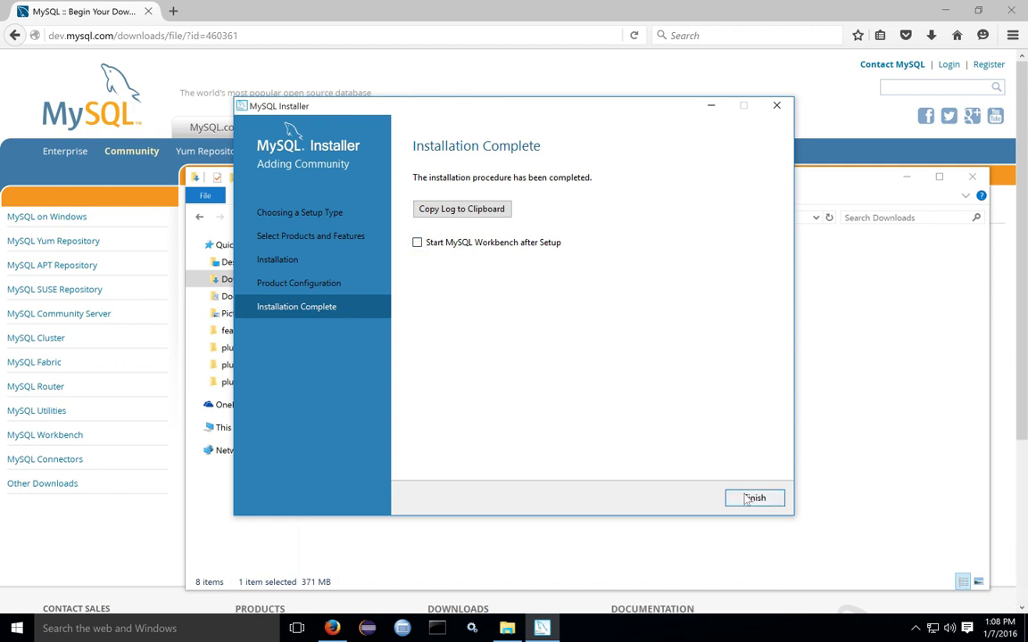
pyautogui.click(754, 497)
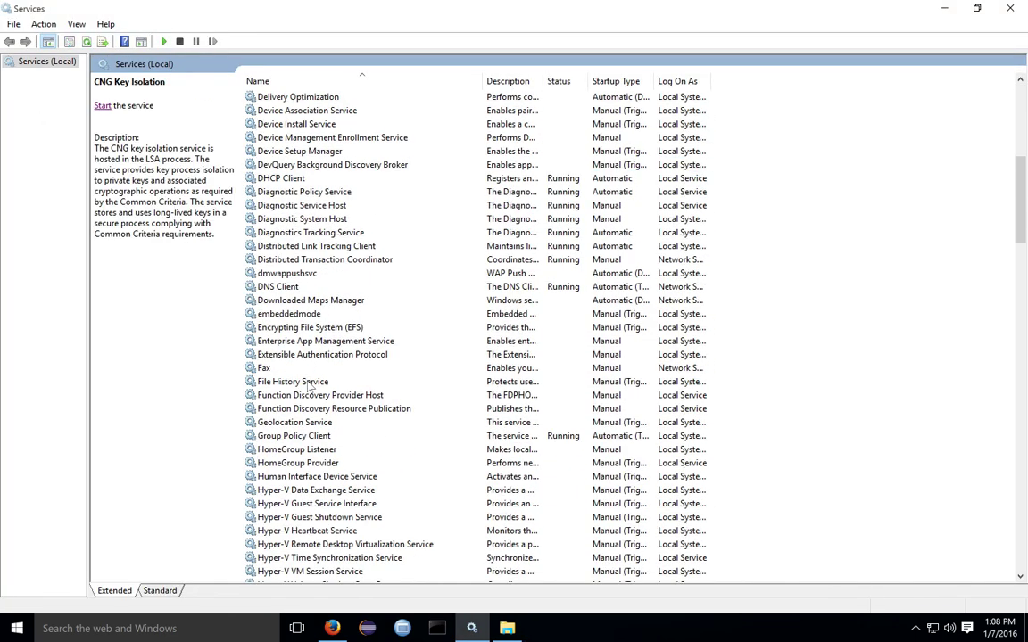
# Find MySQL57 in the Services list and open its Properties, showing it running with automatic startup
pyautogui.scroll(-3)
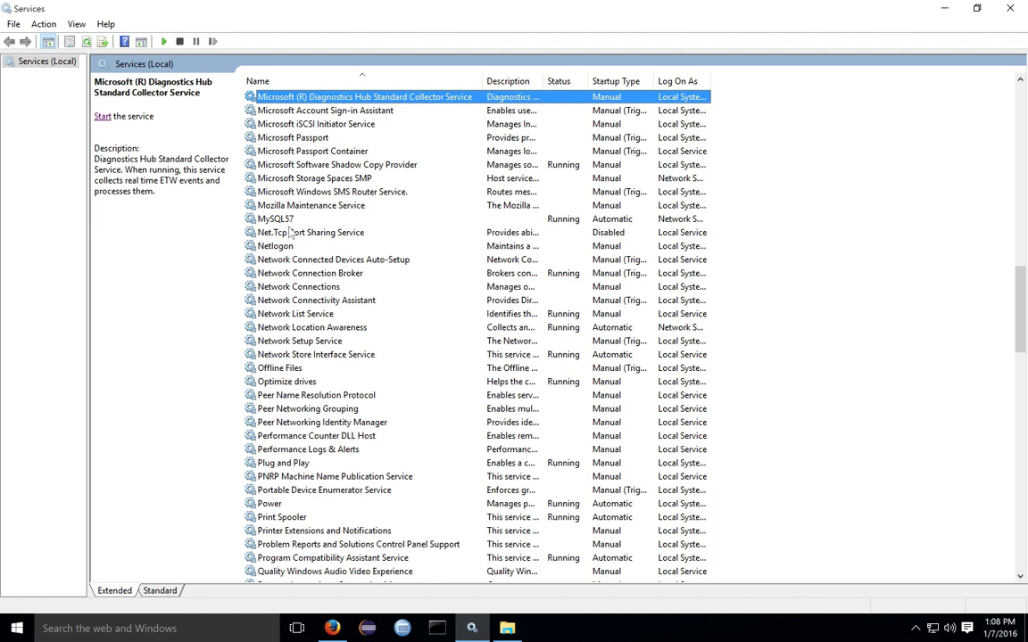
pyautogui.click(275, 218)
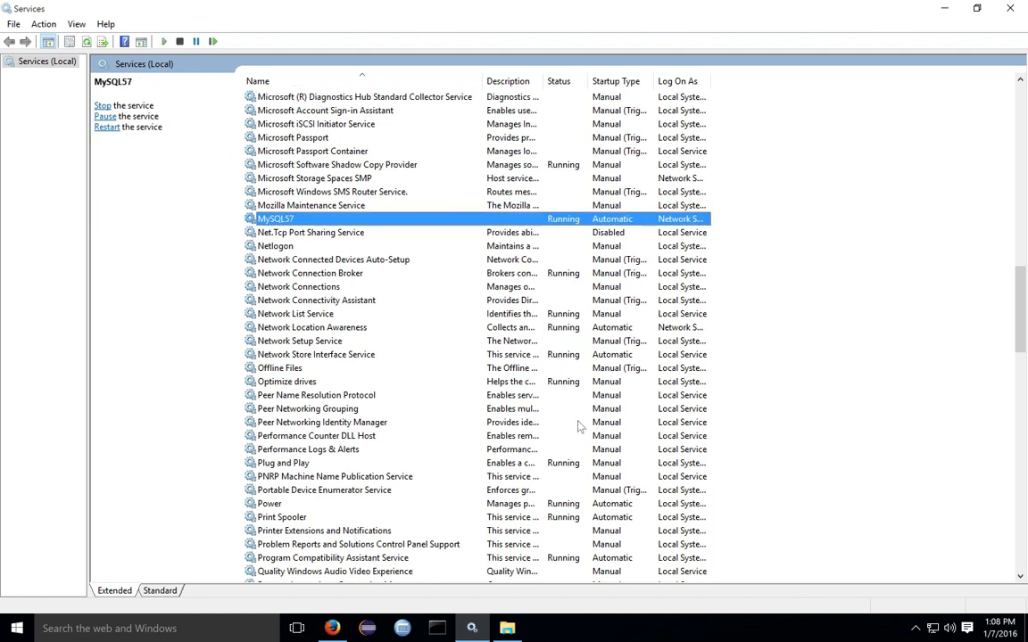
pyautogui.moveTo(610, 223)
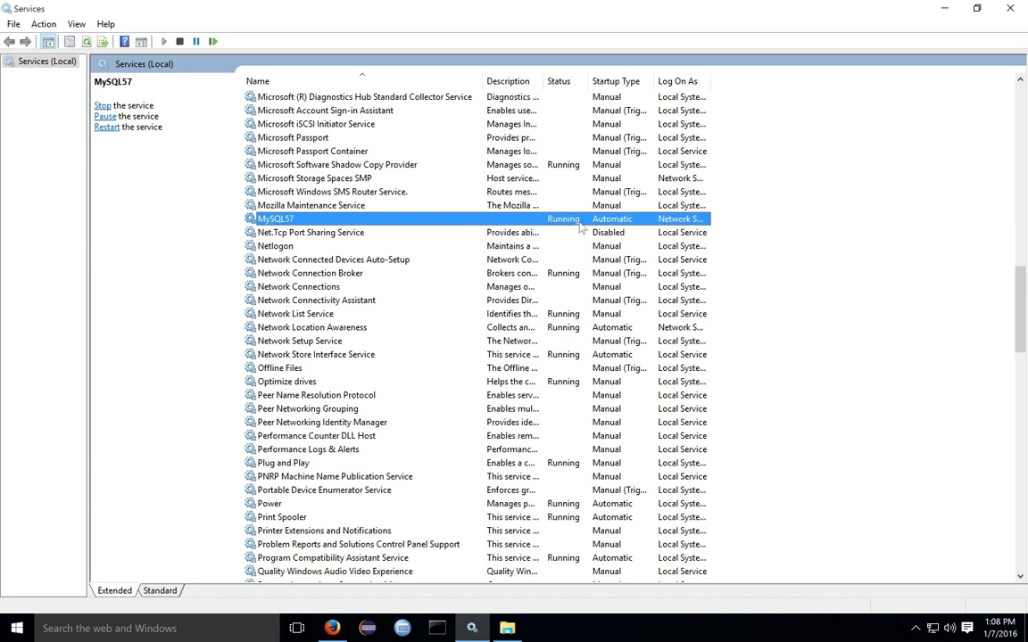
pyautogui.moveTo(611, 221)
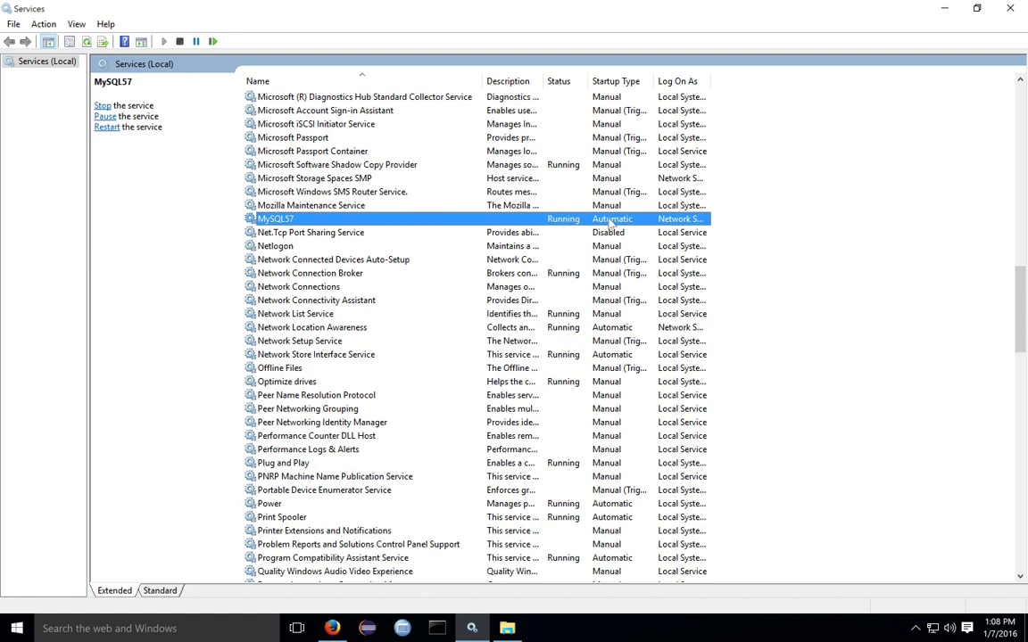
pyautogui.doubleClick(275, 219)
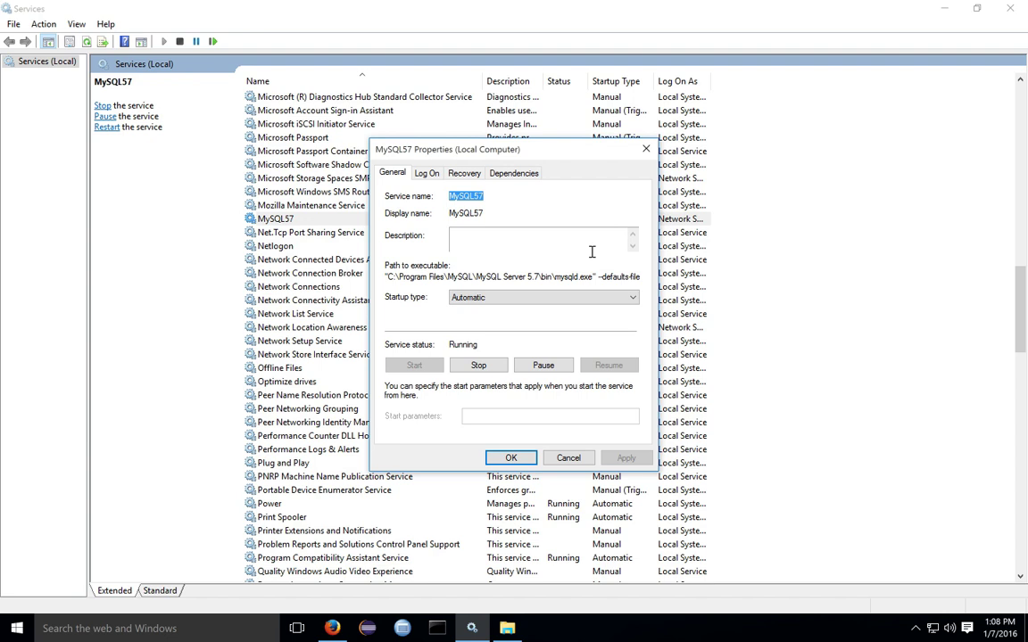